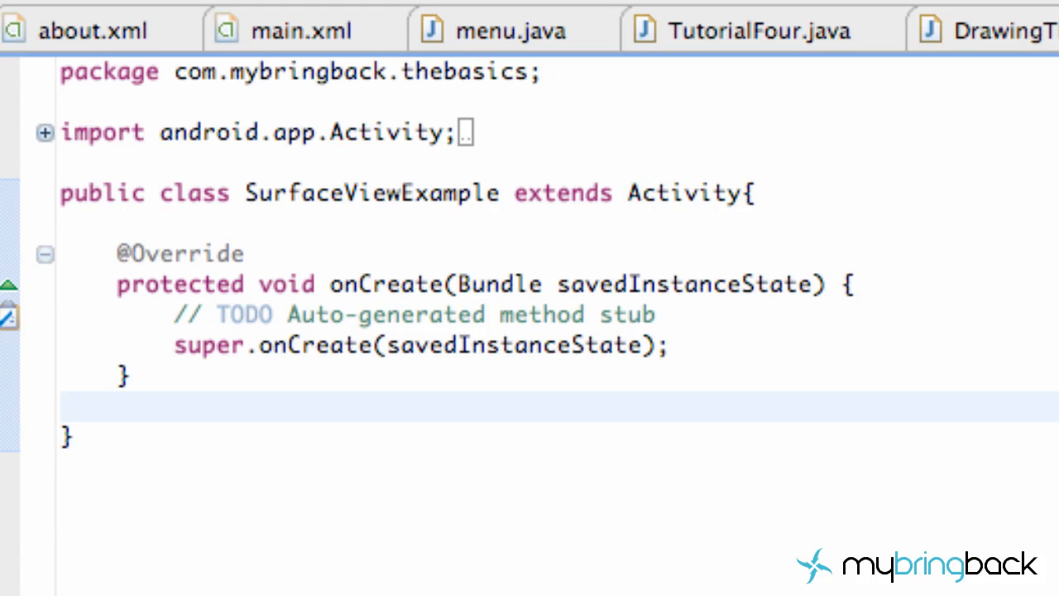
click(62, 407)
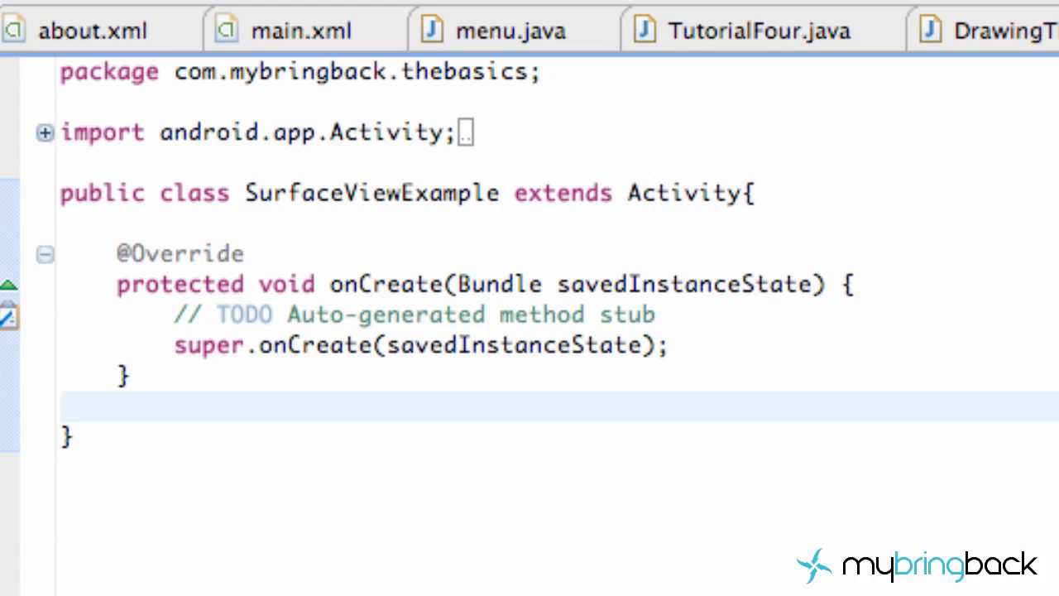
click(62, 406)
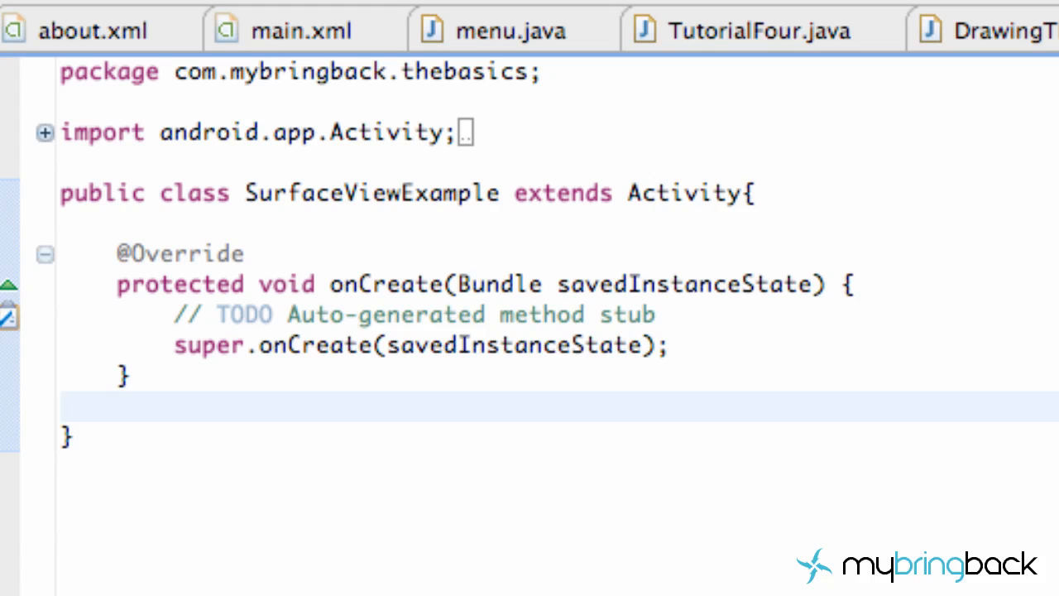
mouse_move(256, 149)
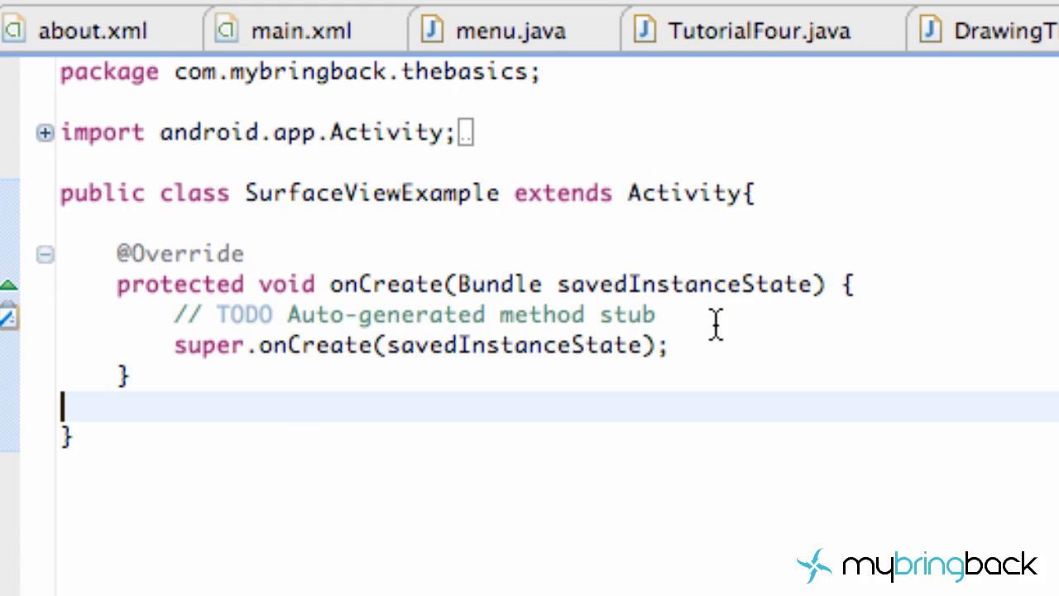
mouse_move(401, 310)
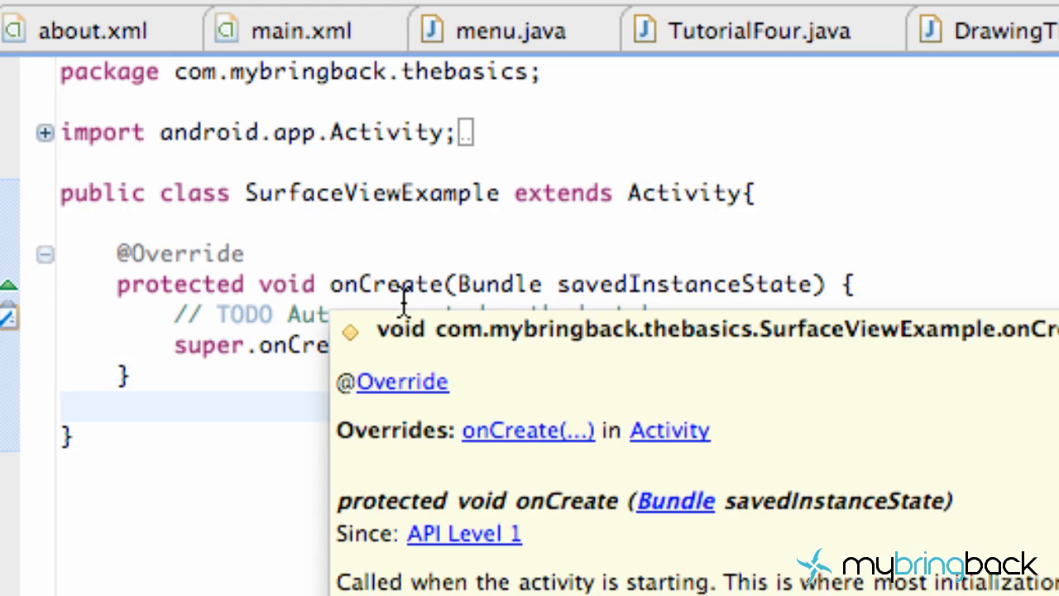
mouse_move(311, 261)
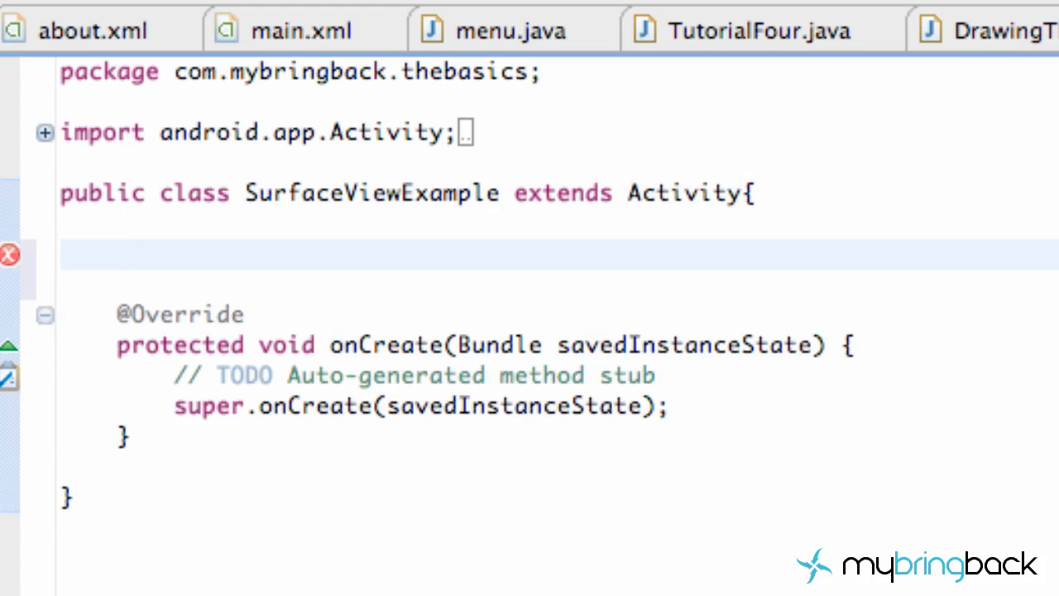
- Declare the field 'ourView v;' above onCreate and start a new line after onCreate
click(119, 255)
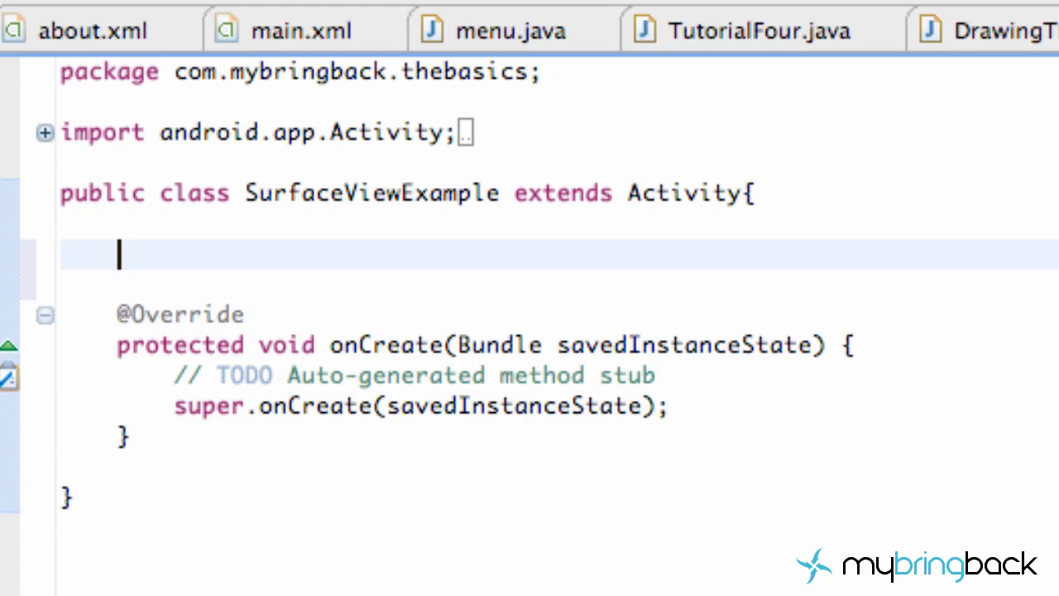
text(ourView)
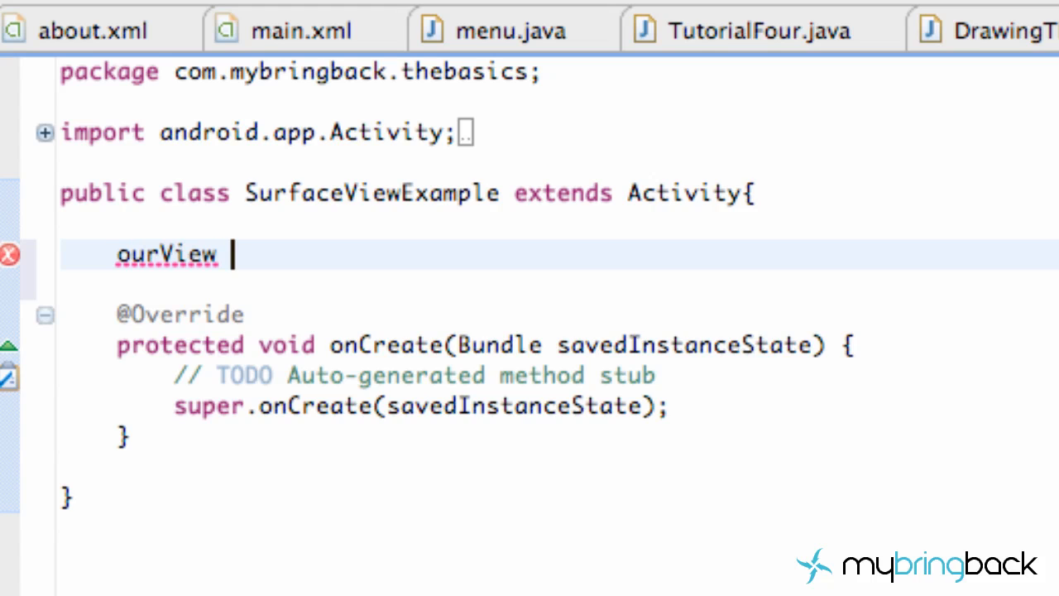
text(v;)
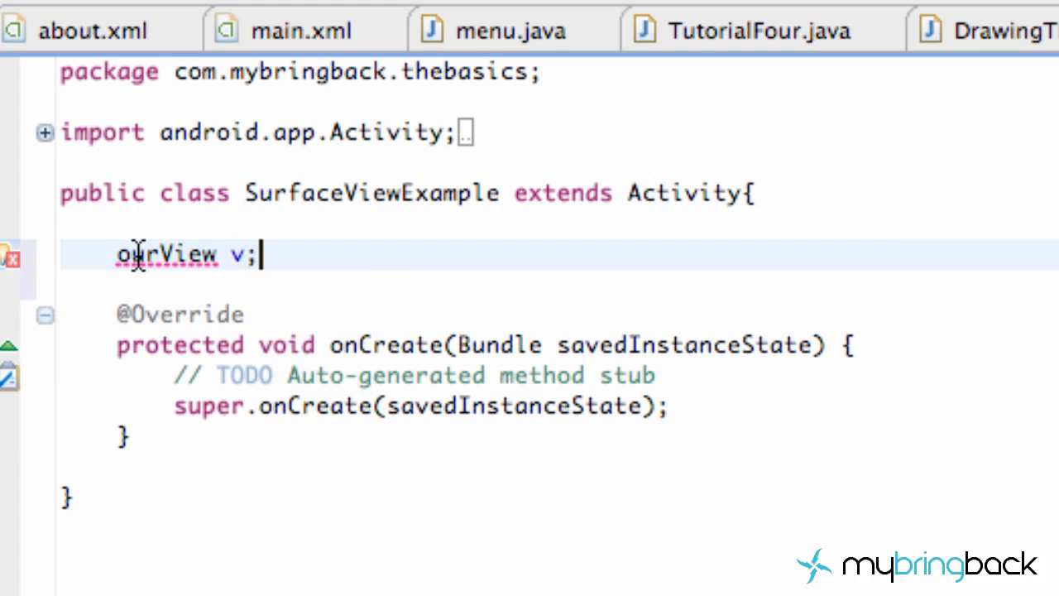
mouse_move(666, 228)
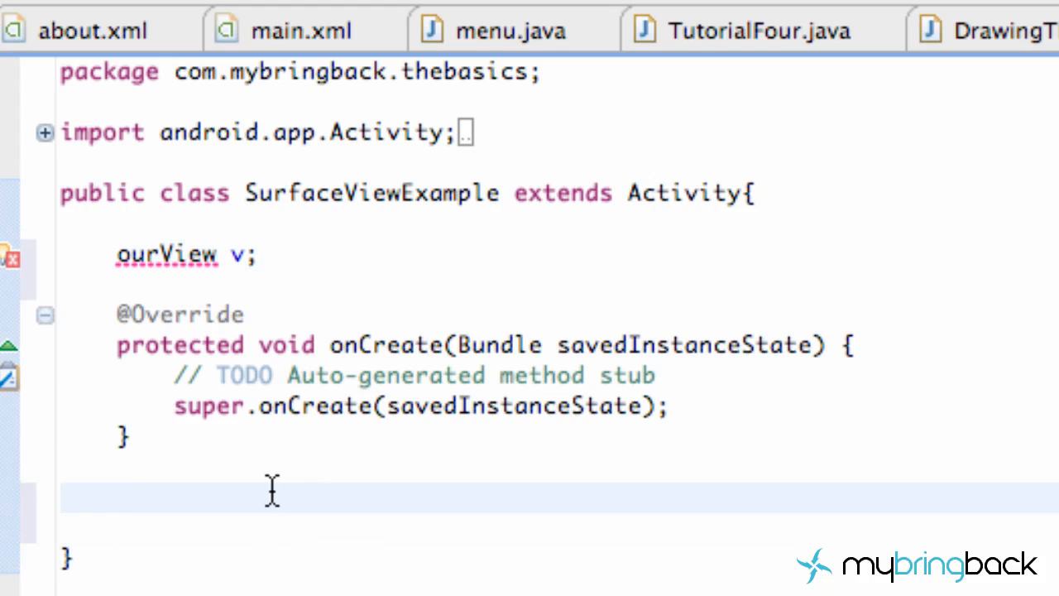
double_click(368, 192)
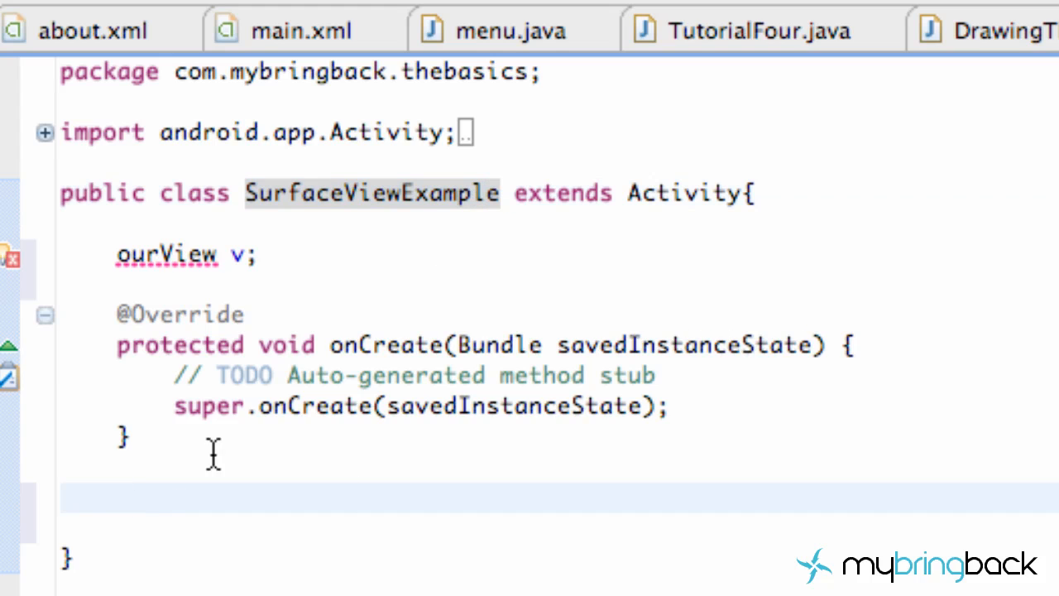
mouse_move(248, 546)
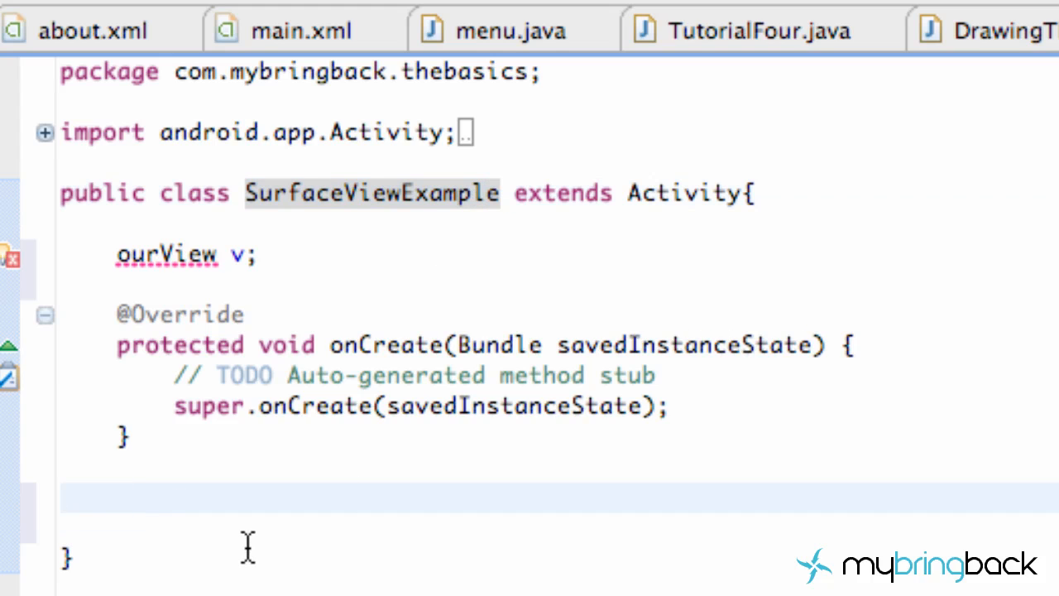
click(118, 497)
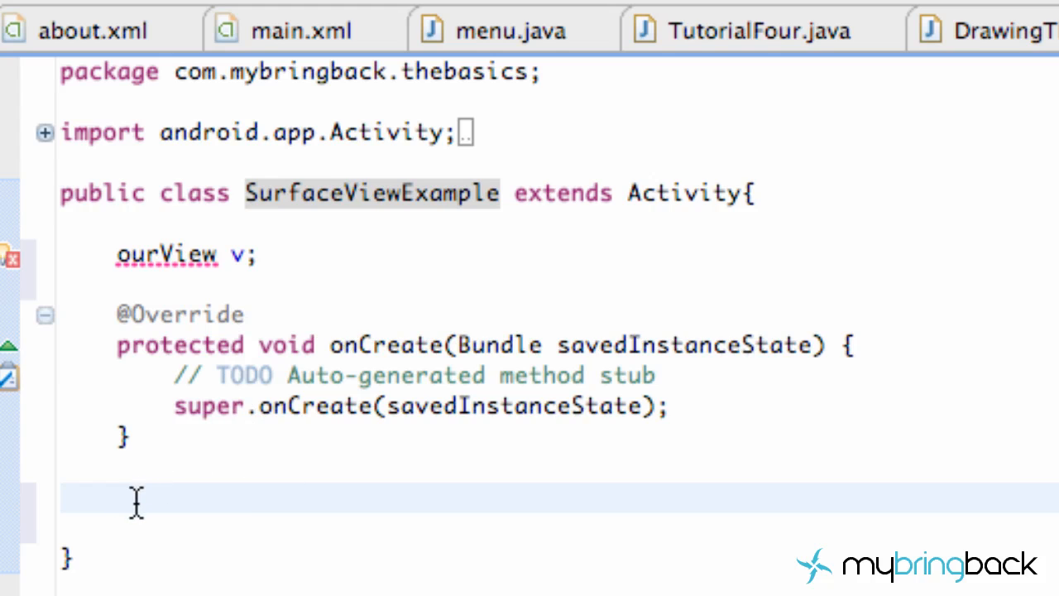
mouse_move(94, 207)
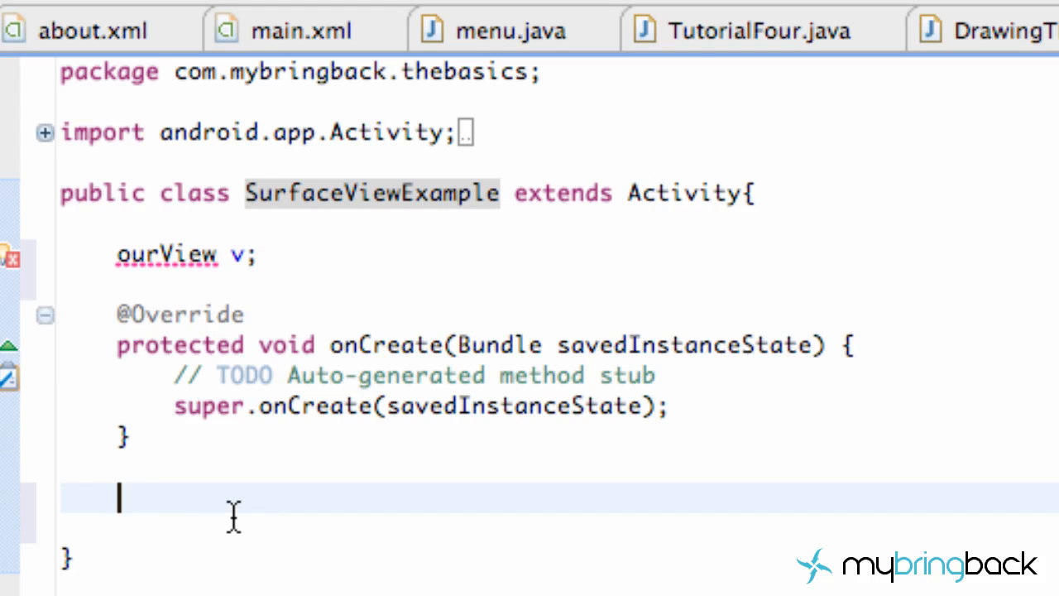
- Write the inner class header 'public class ourView extends SurfaceView' after onCreate
text(publ)
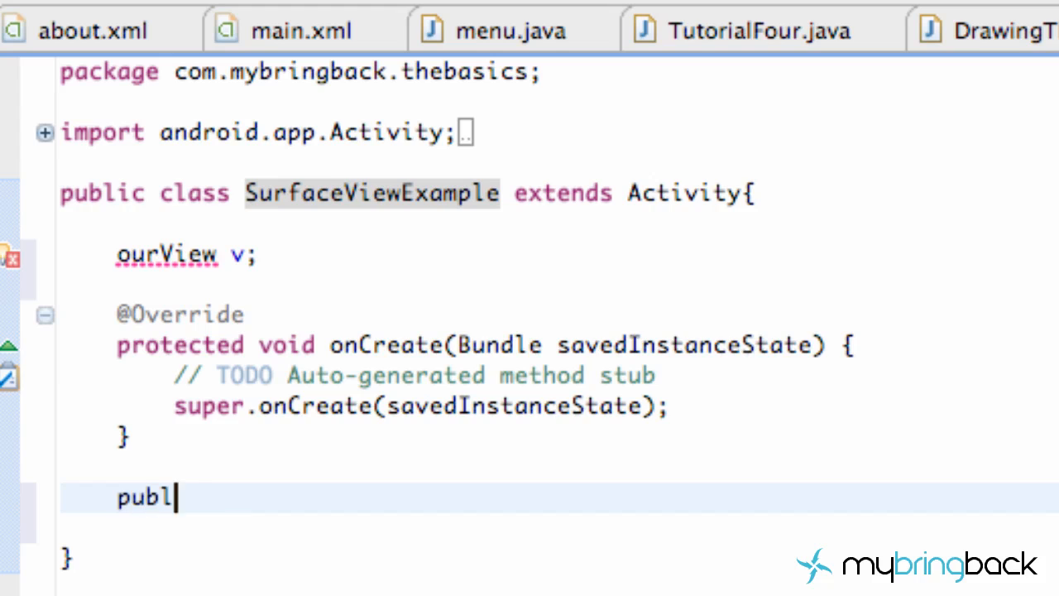
text(ic cla)
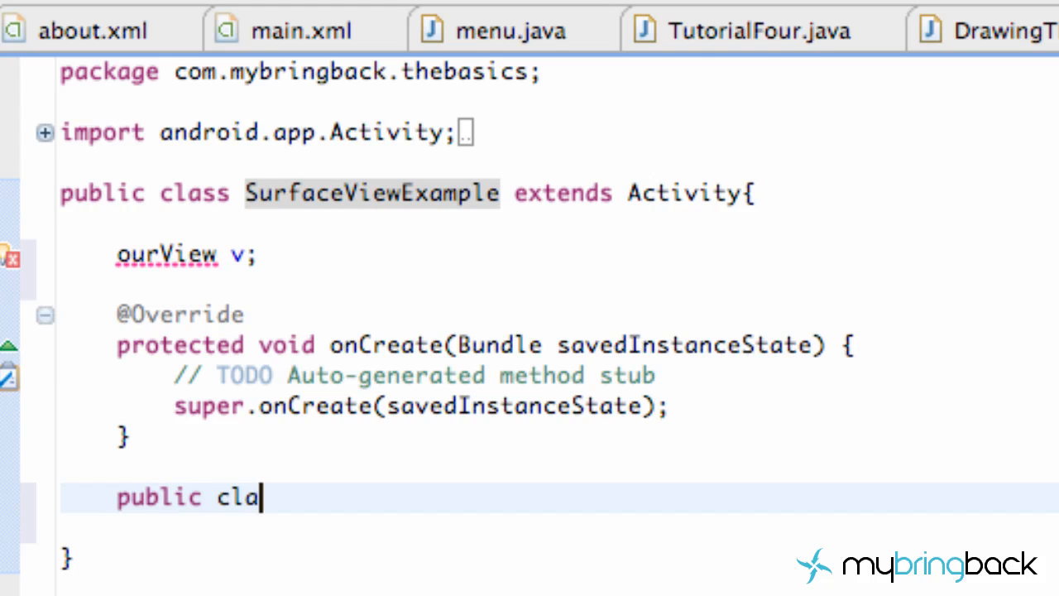
text(ss our)
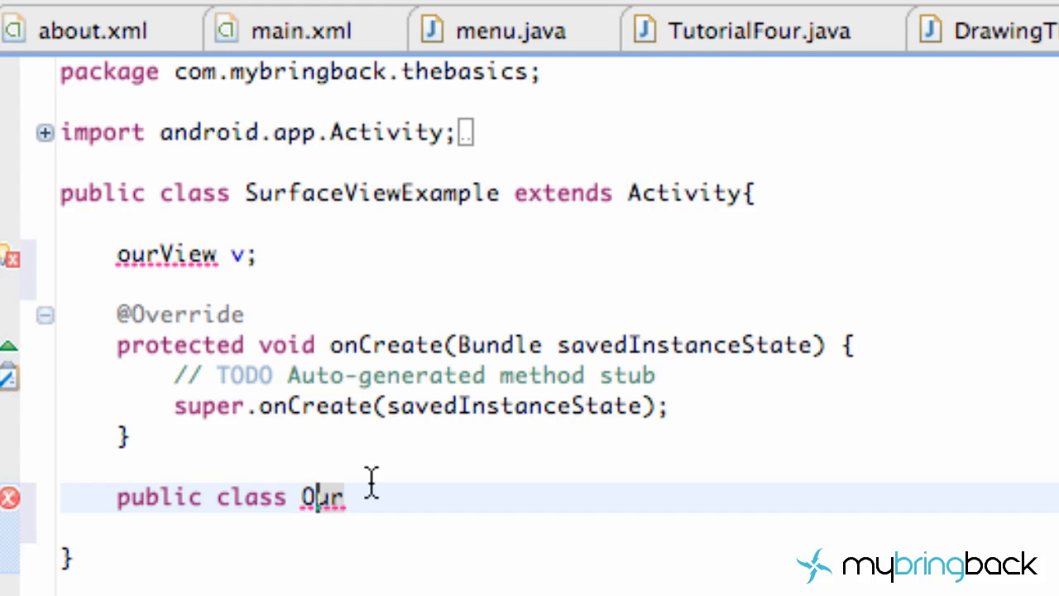
text(View)
click(187, 254)
text(O)
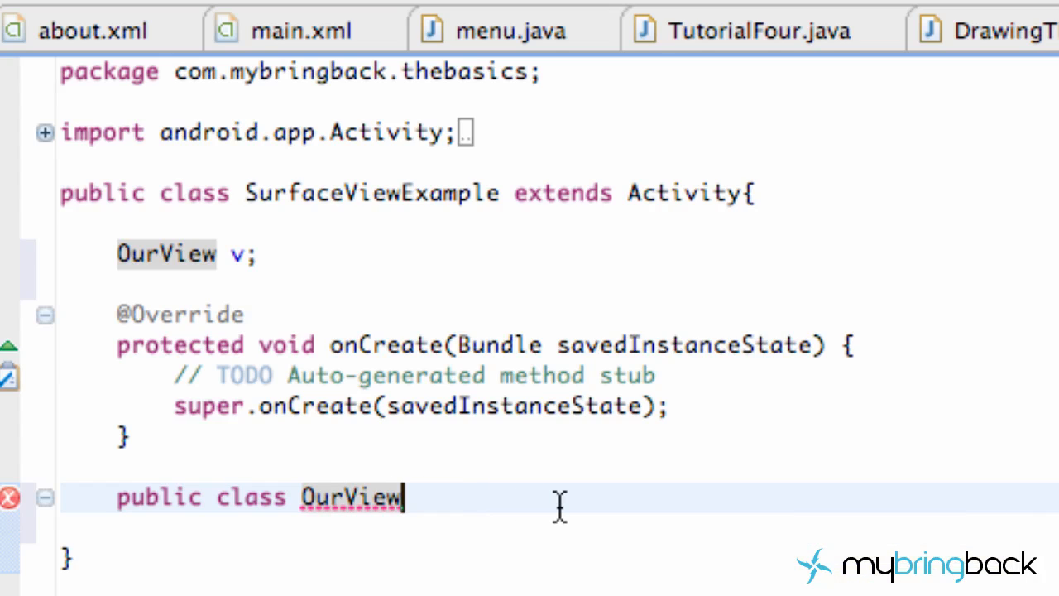
text(exten)
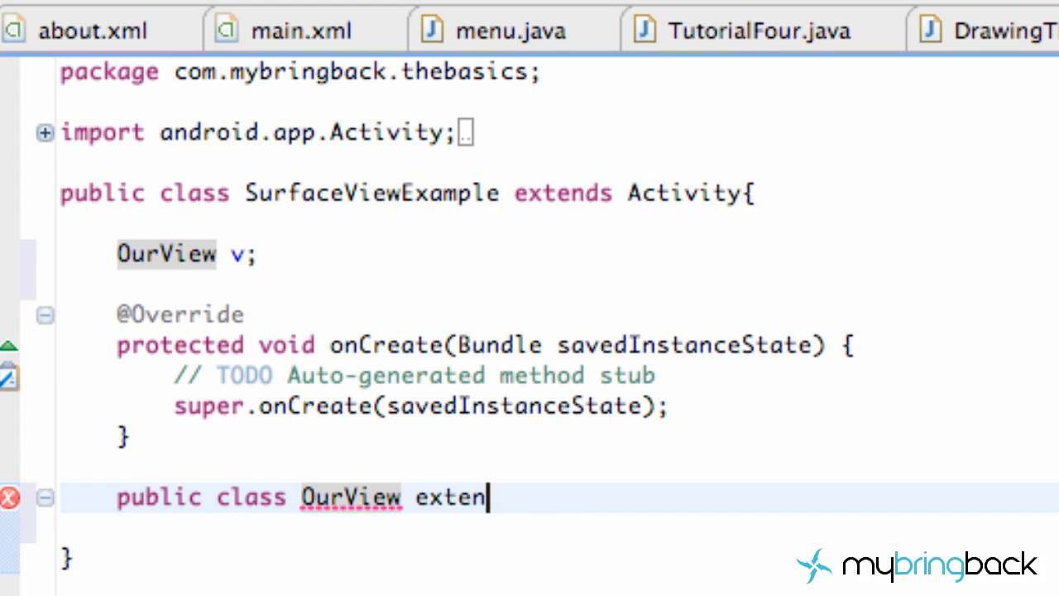
text(ds Su)
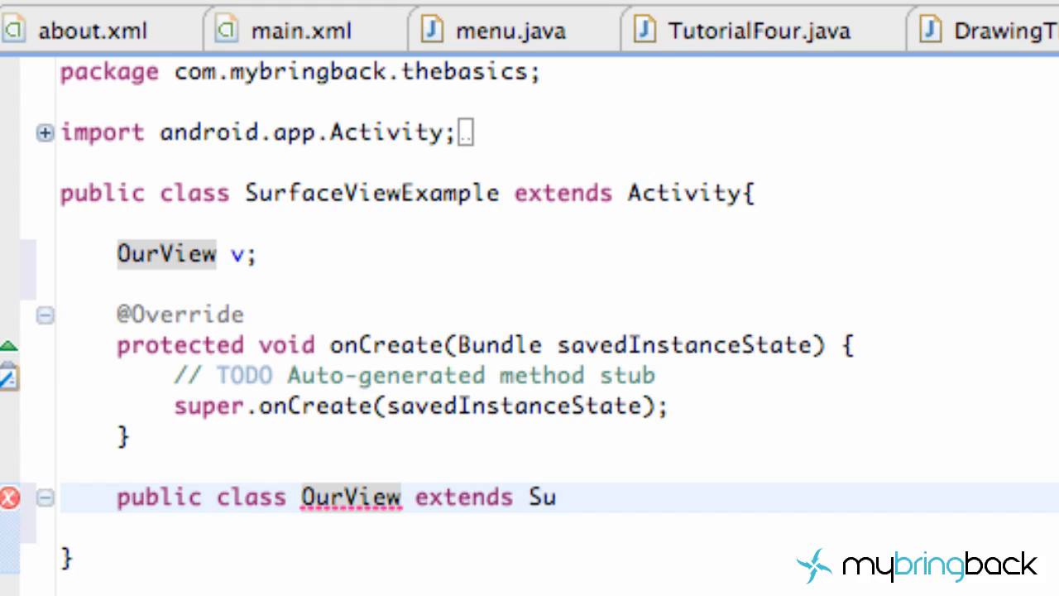
text(rfaceView{)
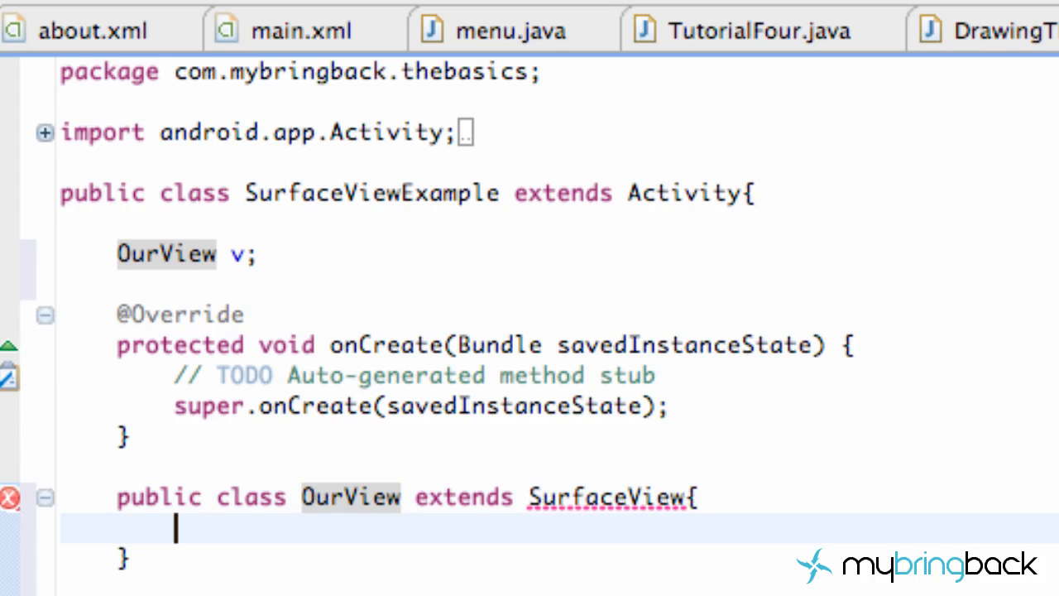
scroll(down, 3)
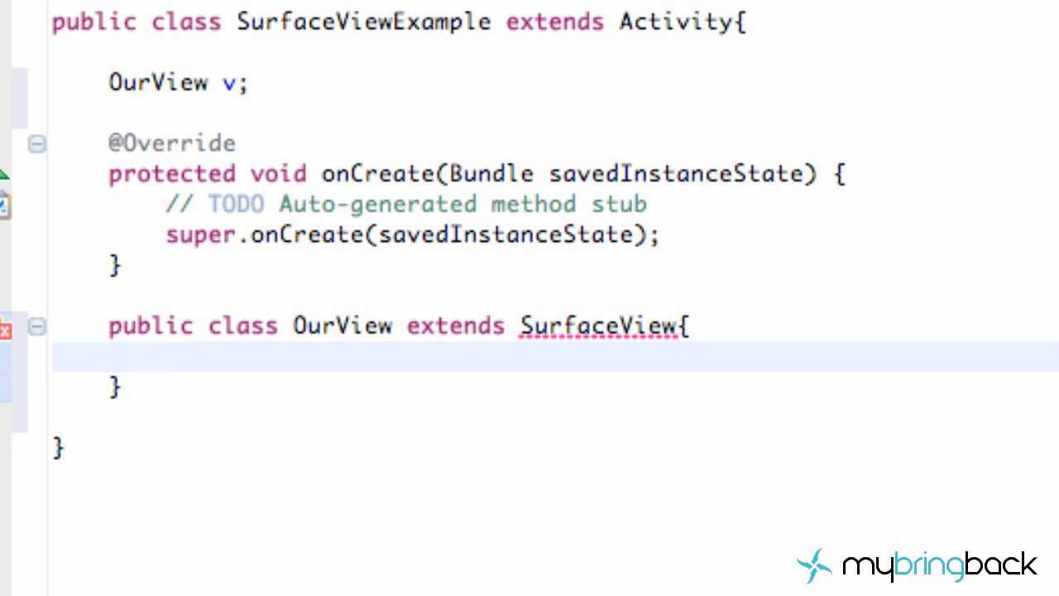
mouse_move(634, 364)
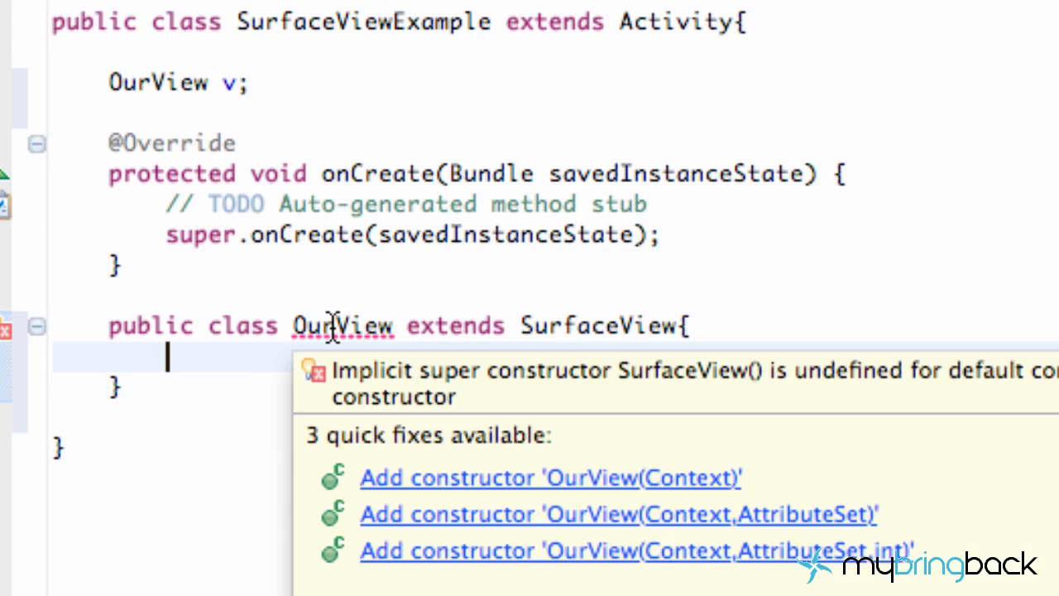
mouse_move(571, 489)
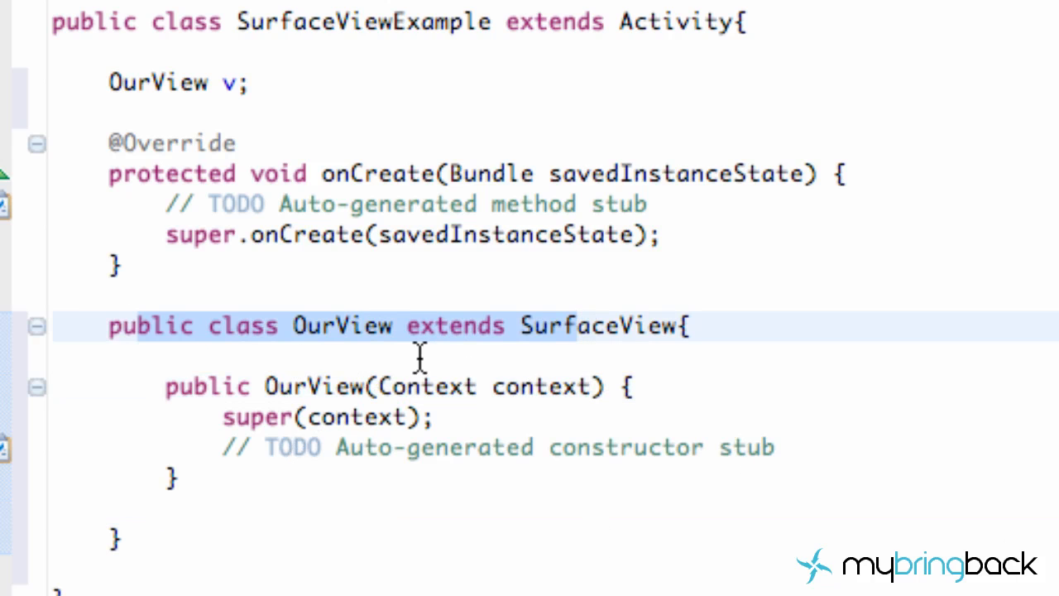
- Review the Thread creation in the splash activity code, then return to SurfaceViewExample.java
click(580, 325)
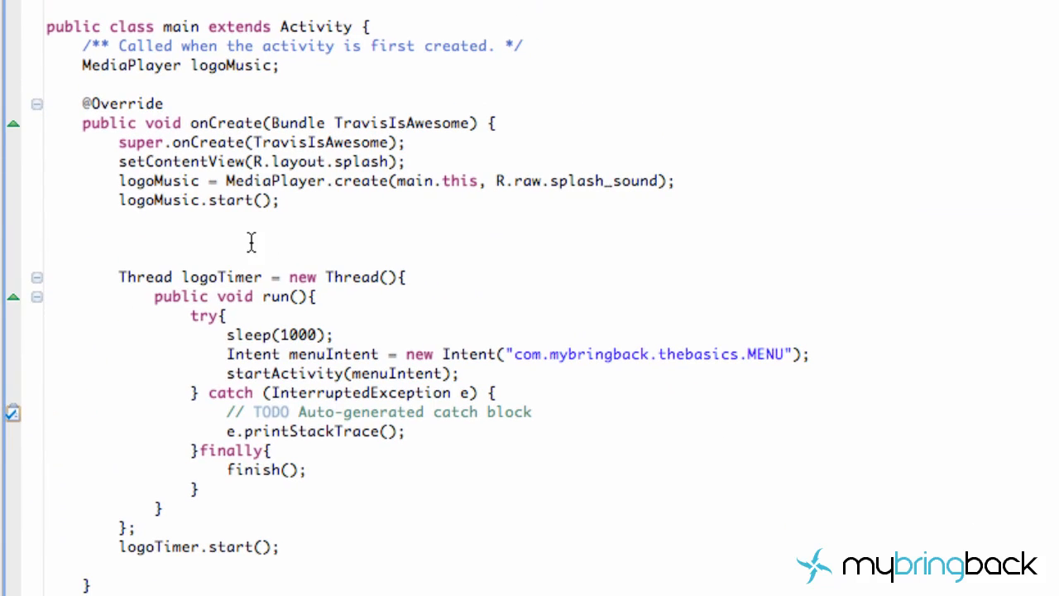
click(304, 277)
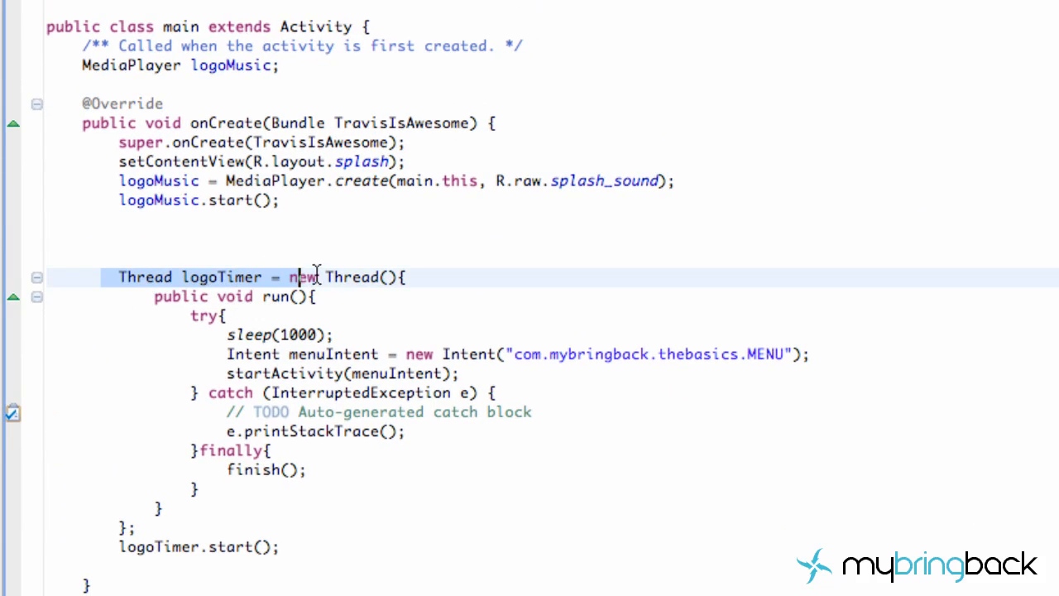
click(265, 296)
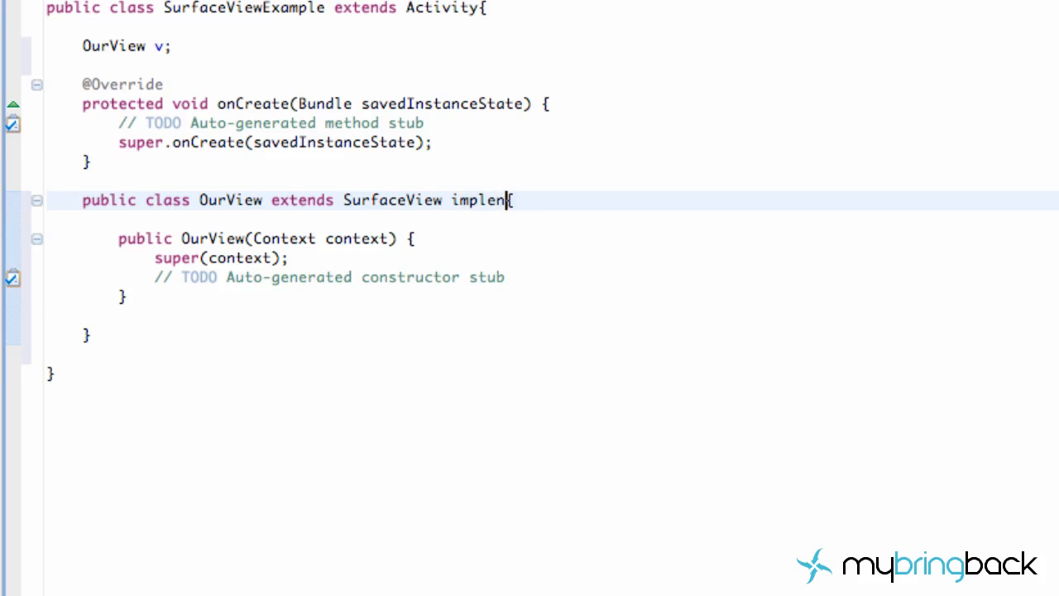
- Make OurView implement Runnable and generate its empty run() method stub
text(ts)
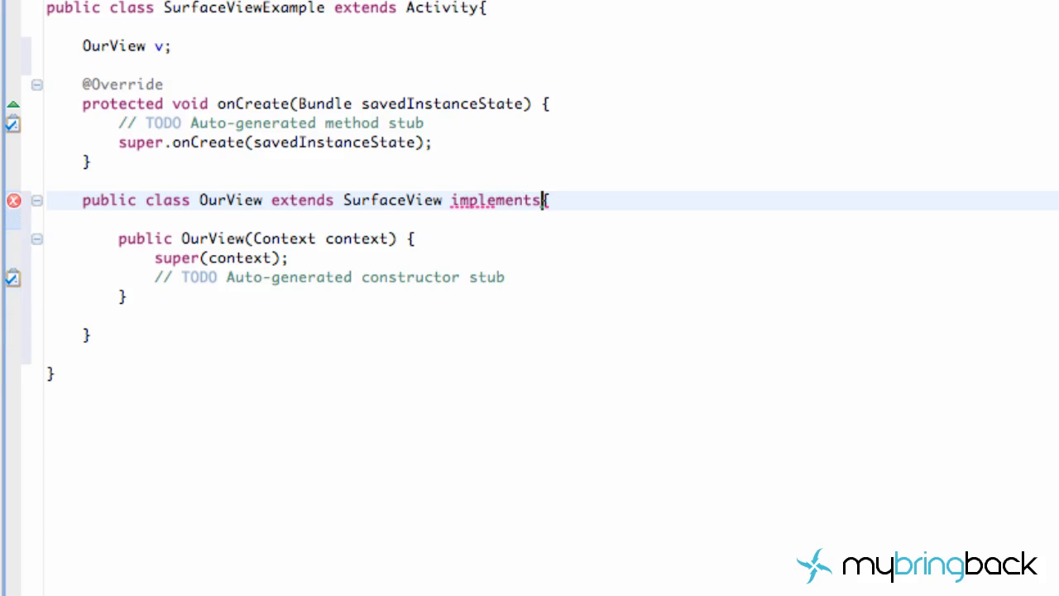
text(Ru)
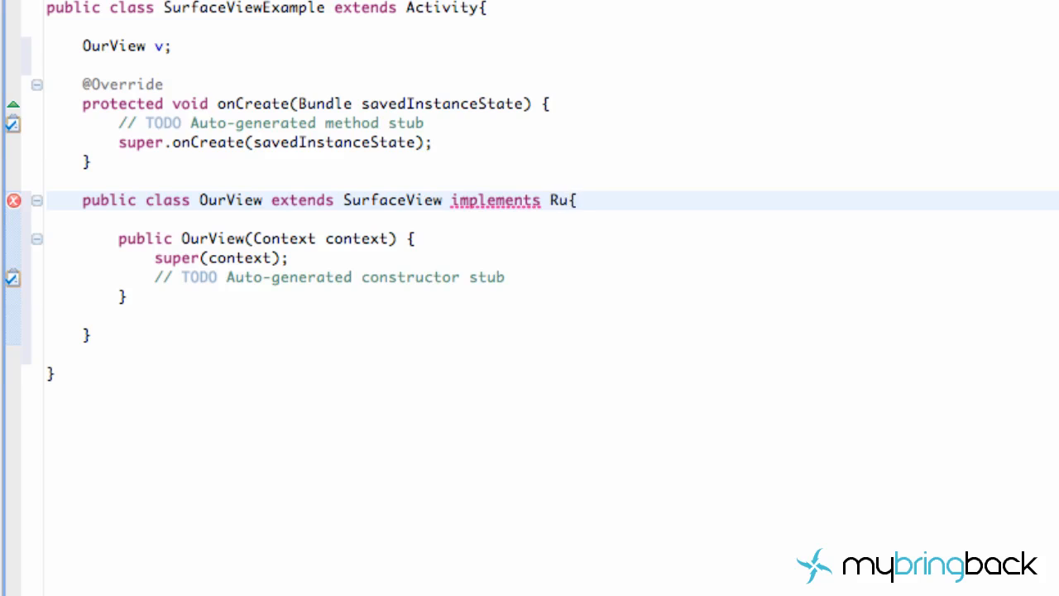
text(nnable)
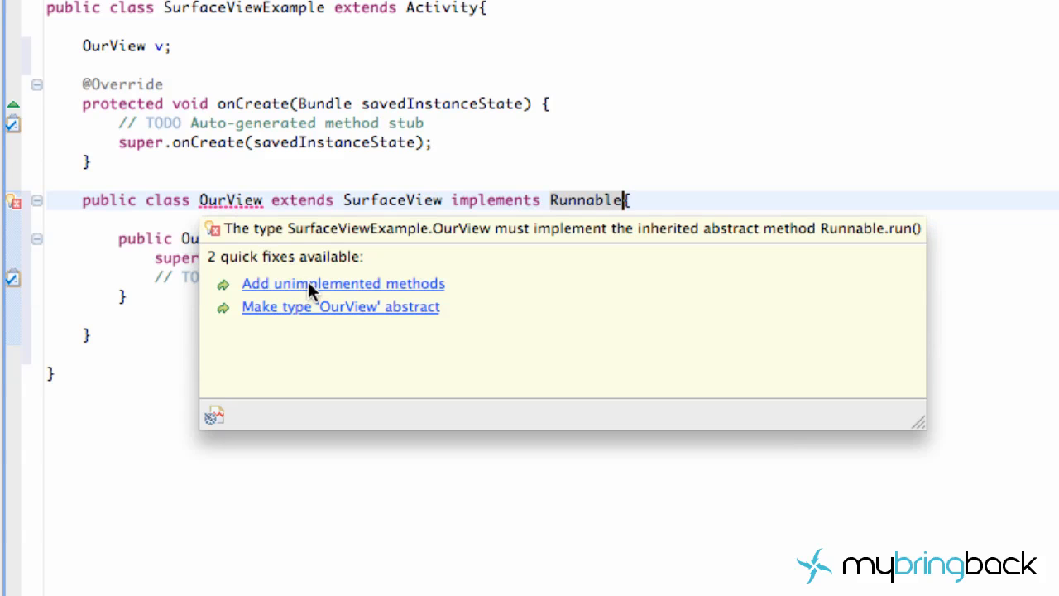
click(343, 283)
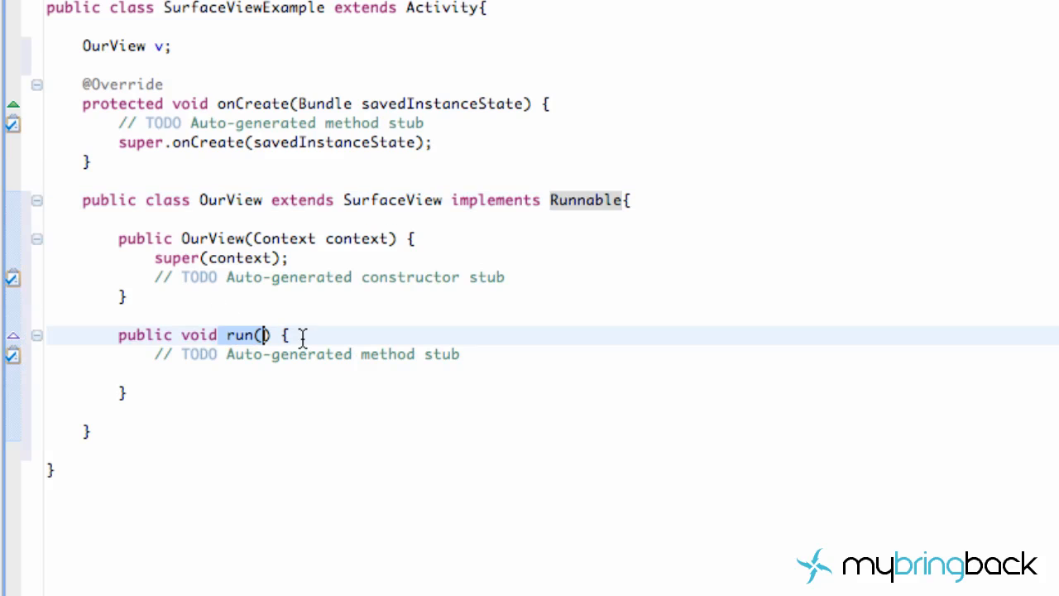
mouse_move(165, 375)
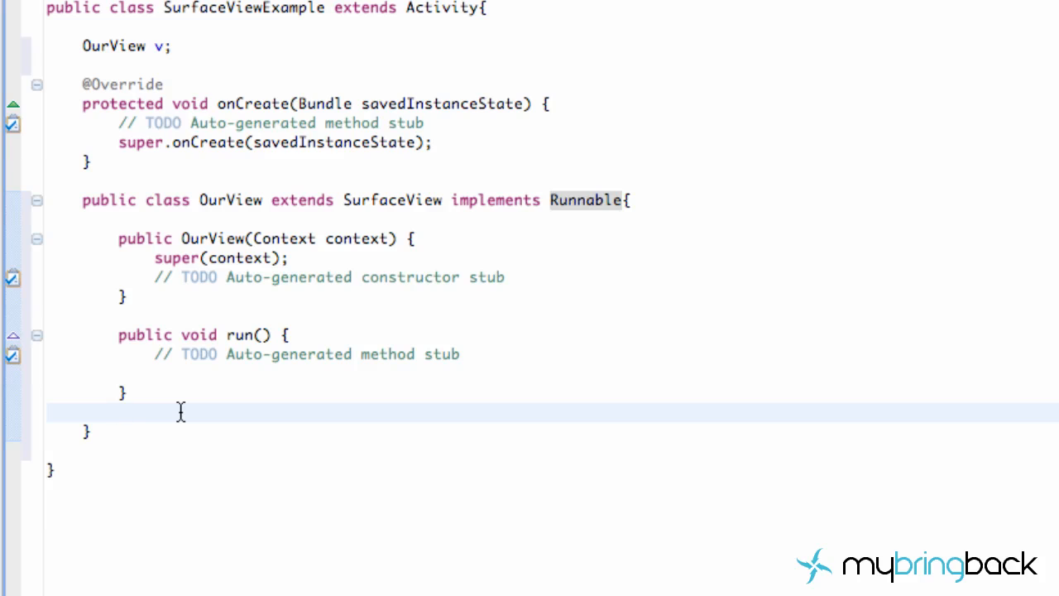
- Add empty 'public void pause()' and 'public void resume()' methods below run() in OurView
click(120, 412)
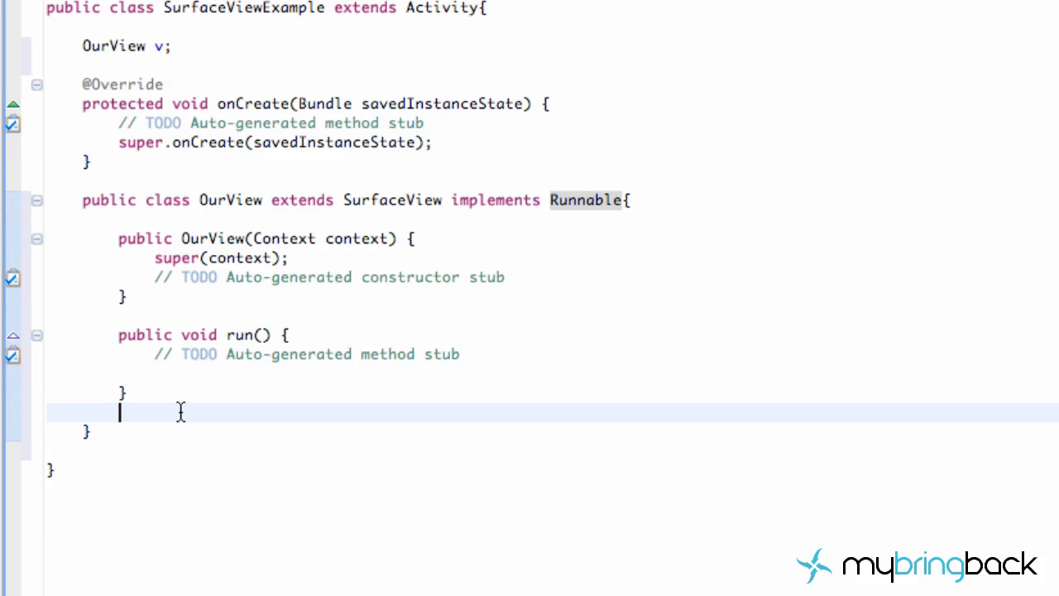
text(public)
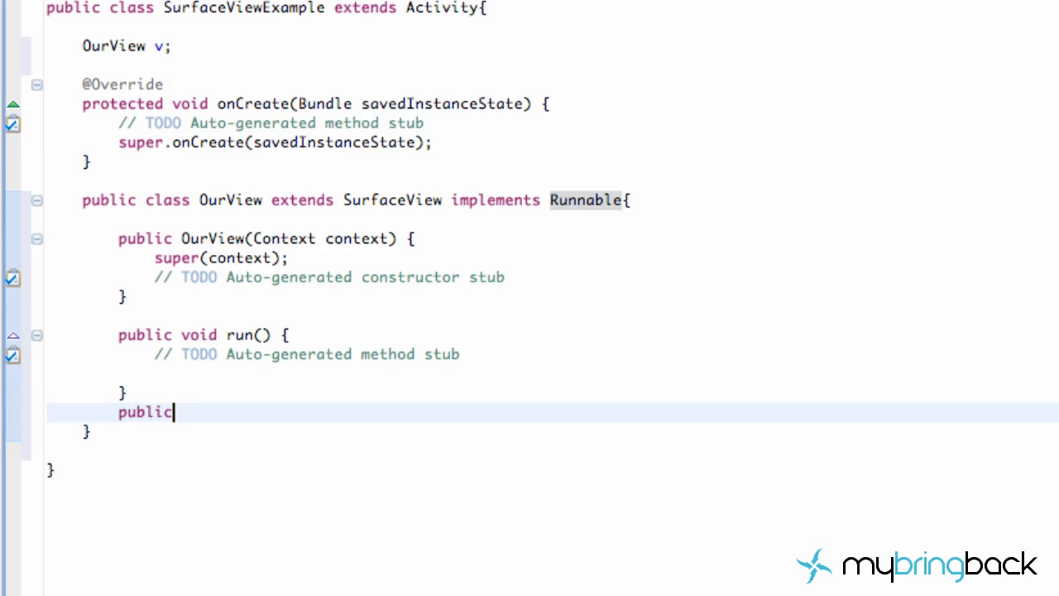
text(void)
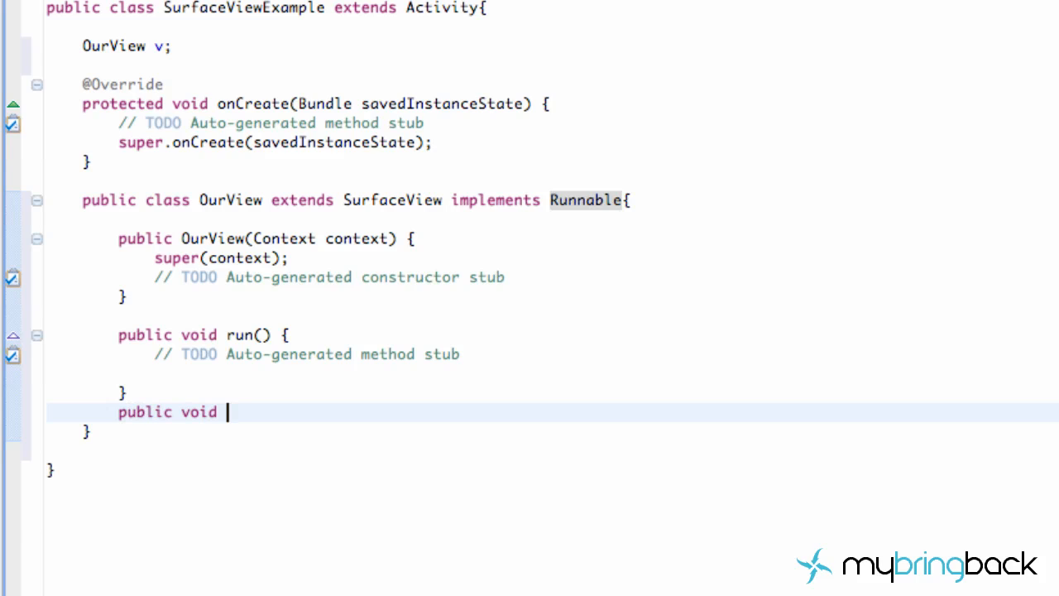
text(pause)
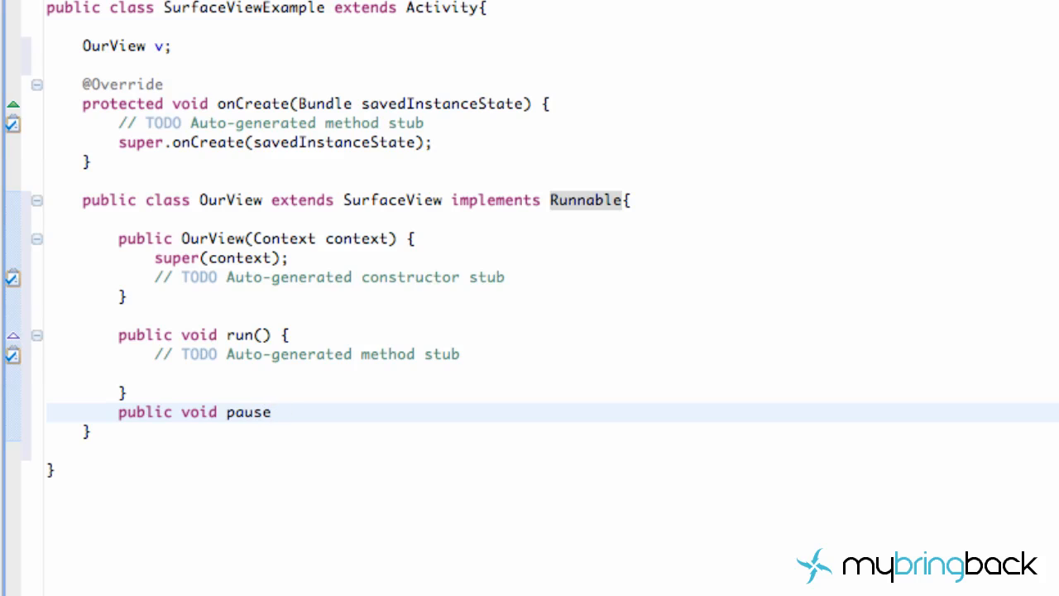
text((){)
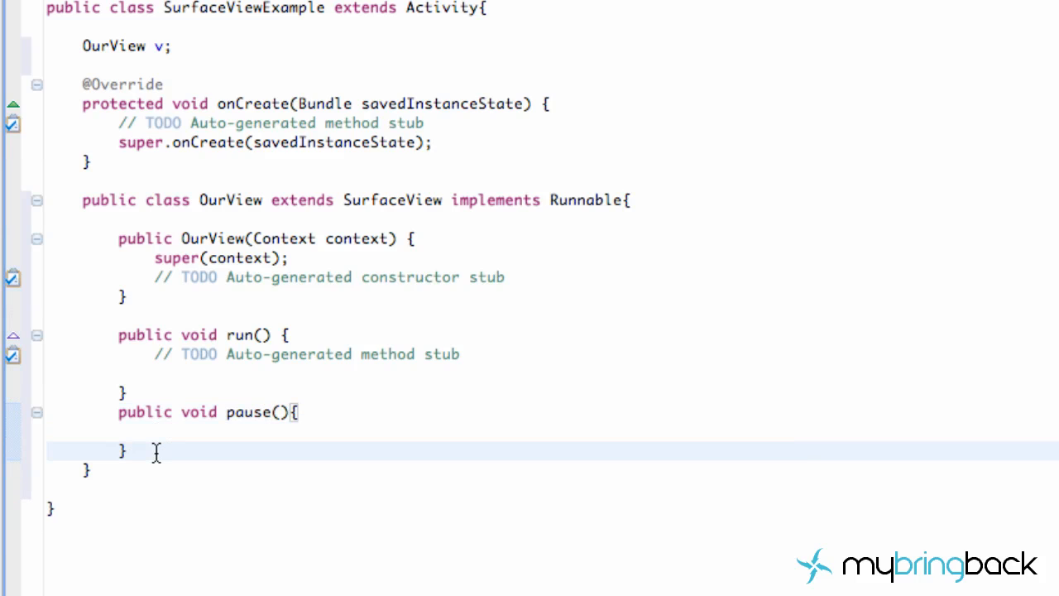
text(public)
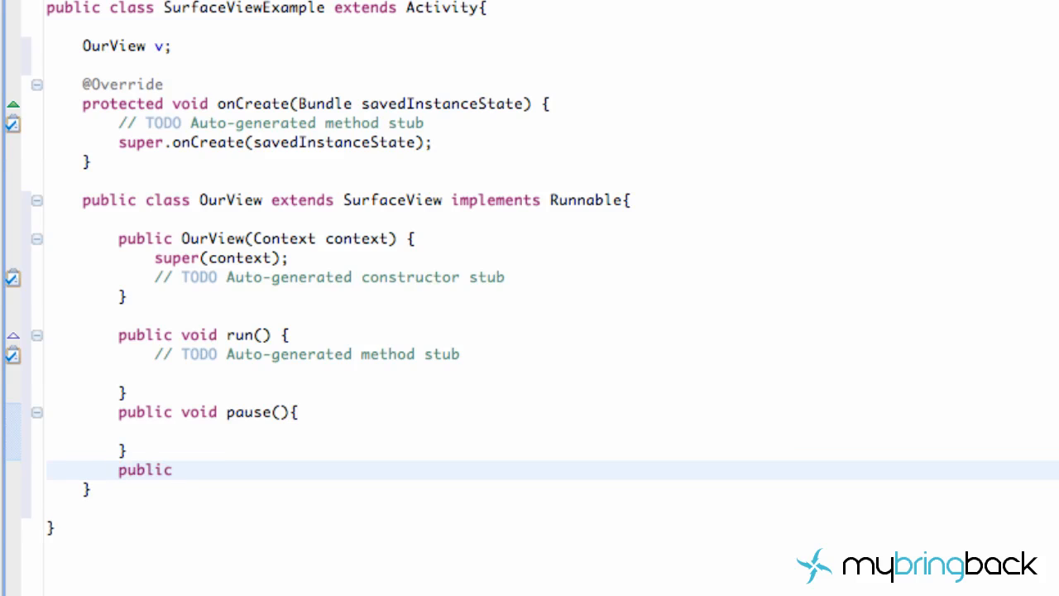
text(void)
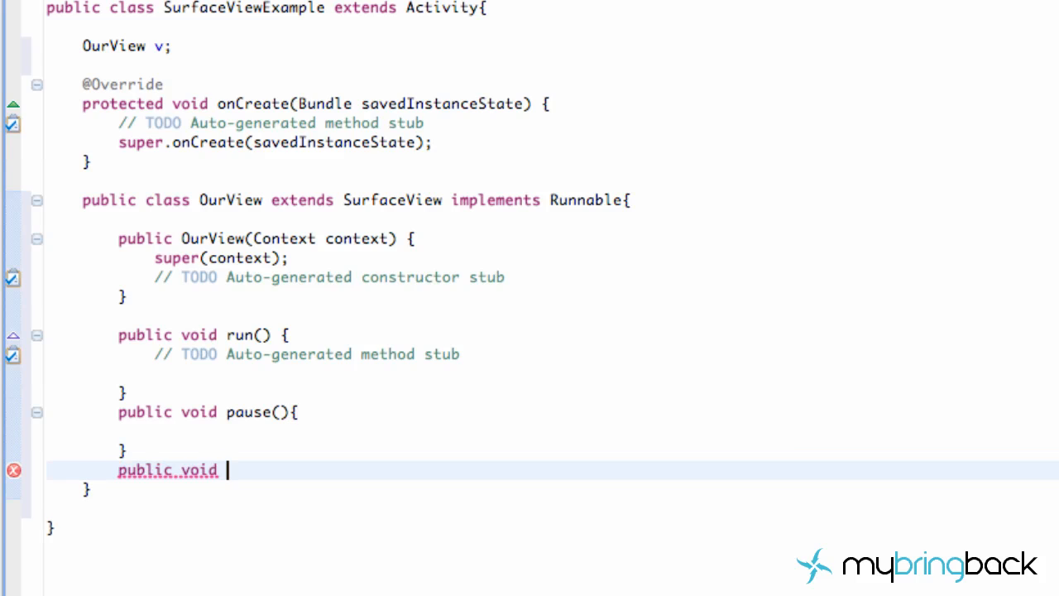
text(resume(){)
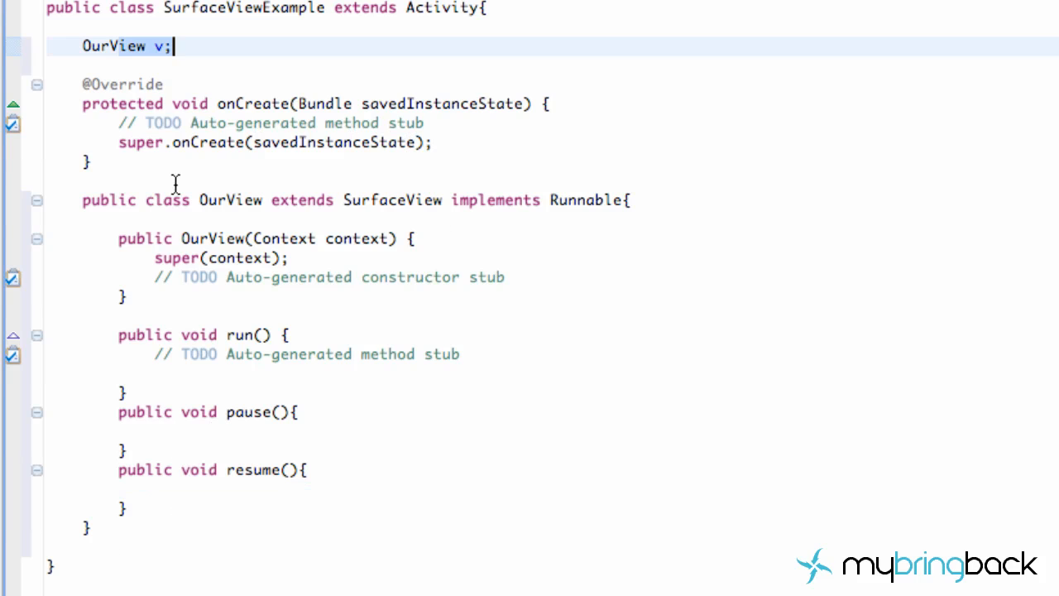
- In onCreate, write 'v = new OurView(this);' followed by 'setContentView(v);'
click(186, 104)
text(v =)
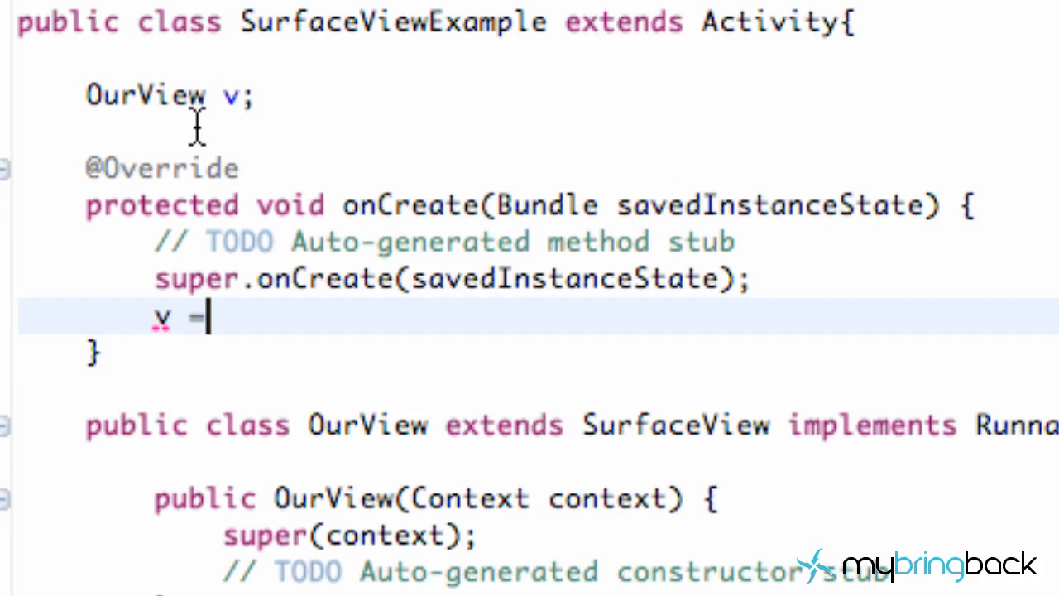
text(new)
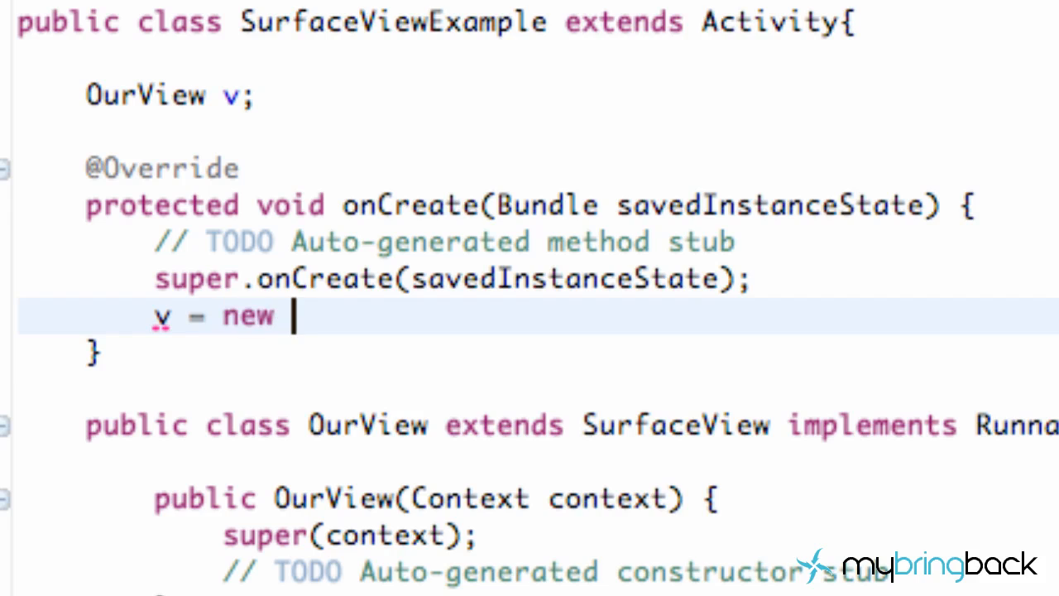
text(OurView)
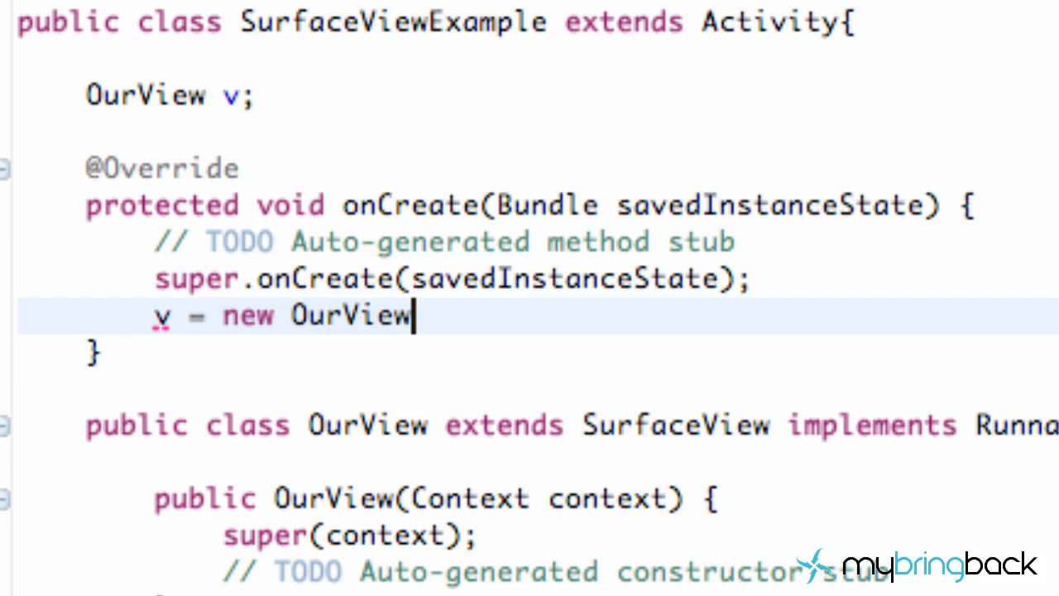
text((this);)
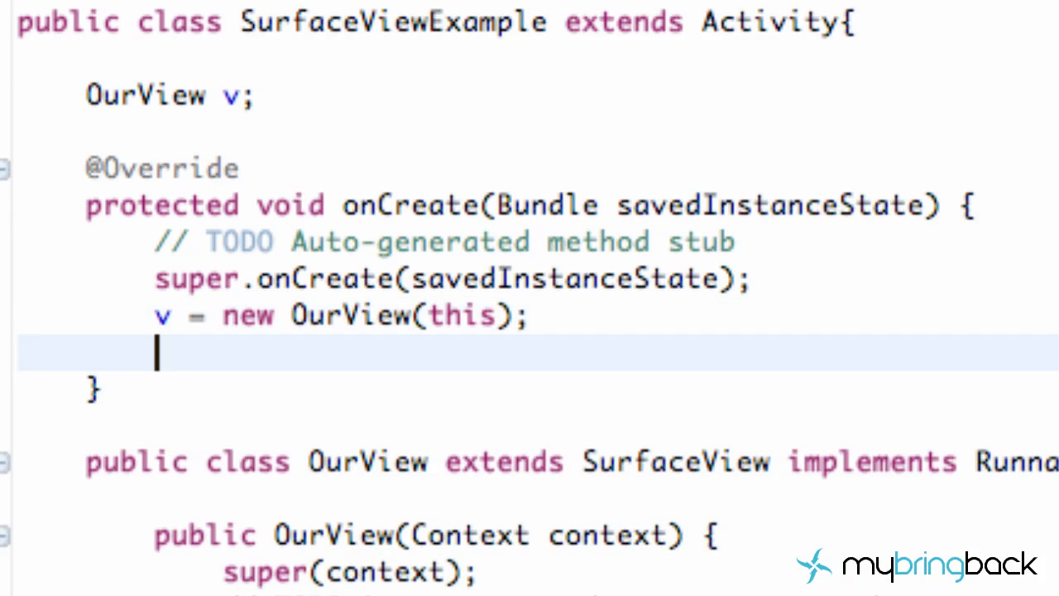
text(setC)
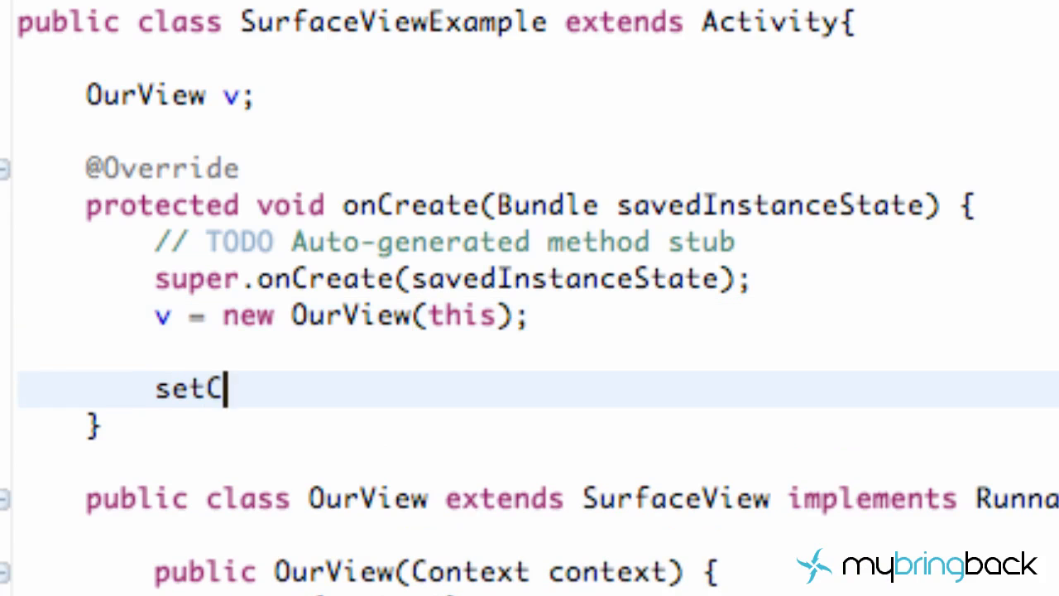
text(ontentView)
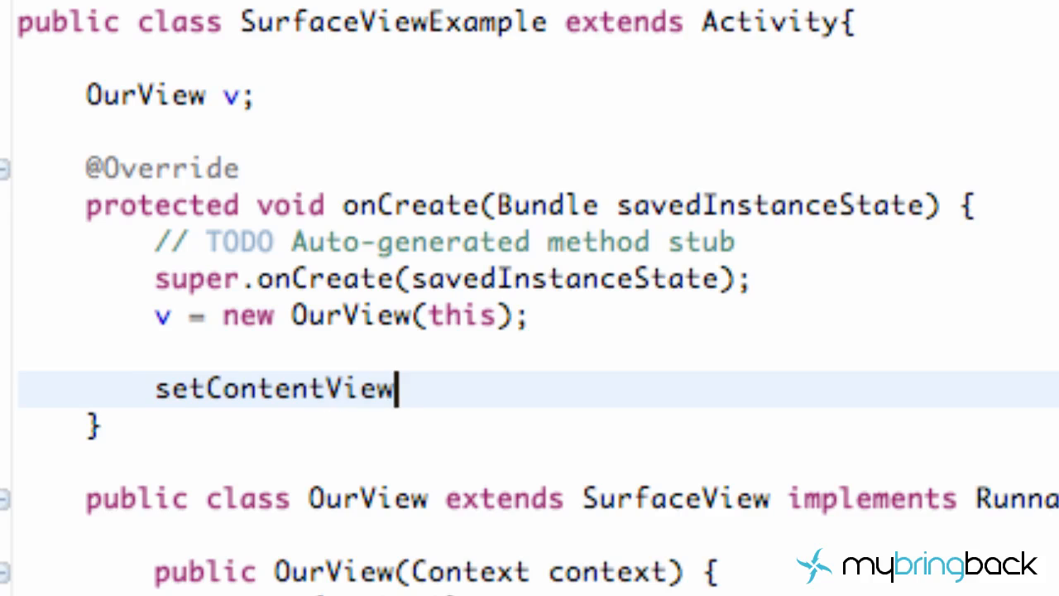
text((v))
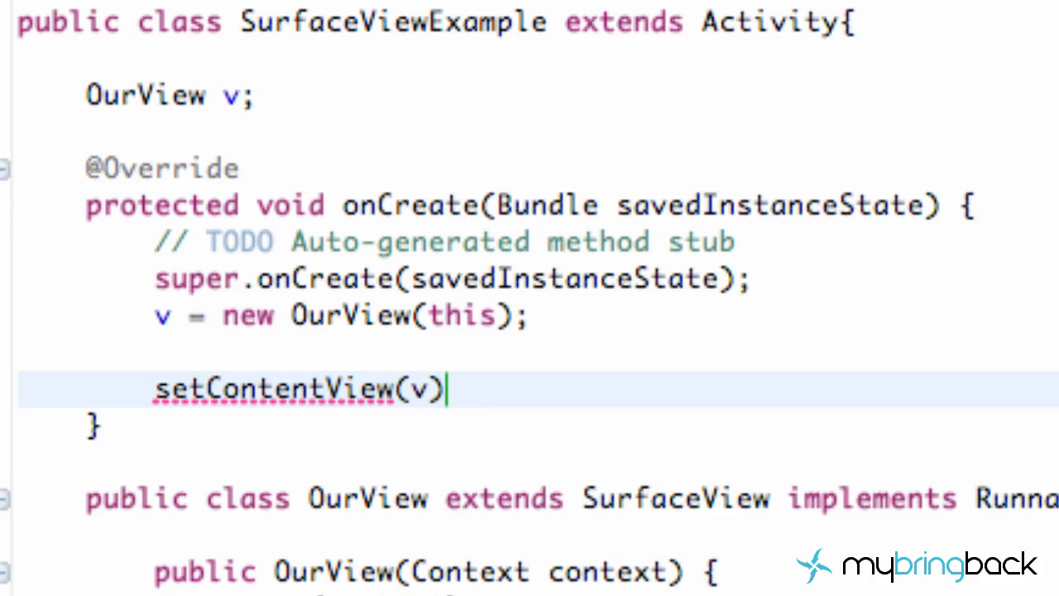
text(;)
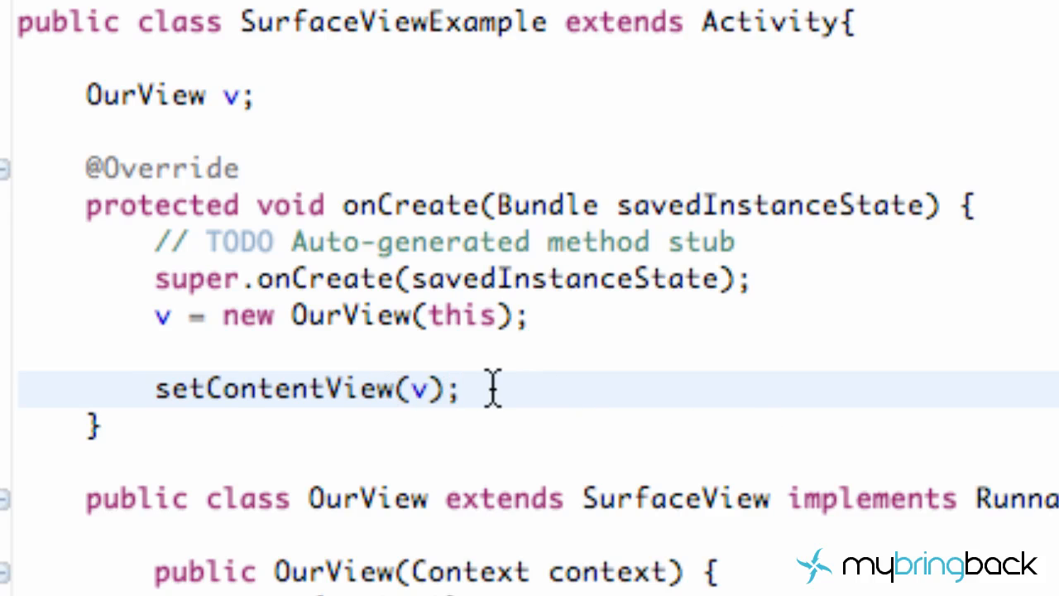
mouse_move(489, 389)
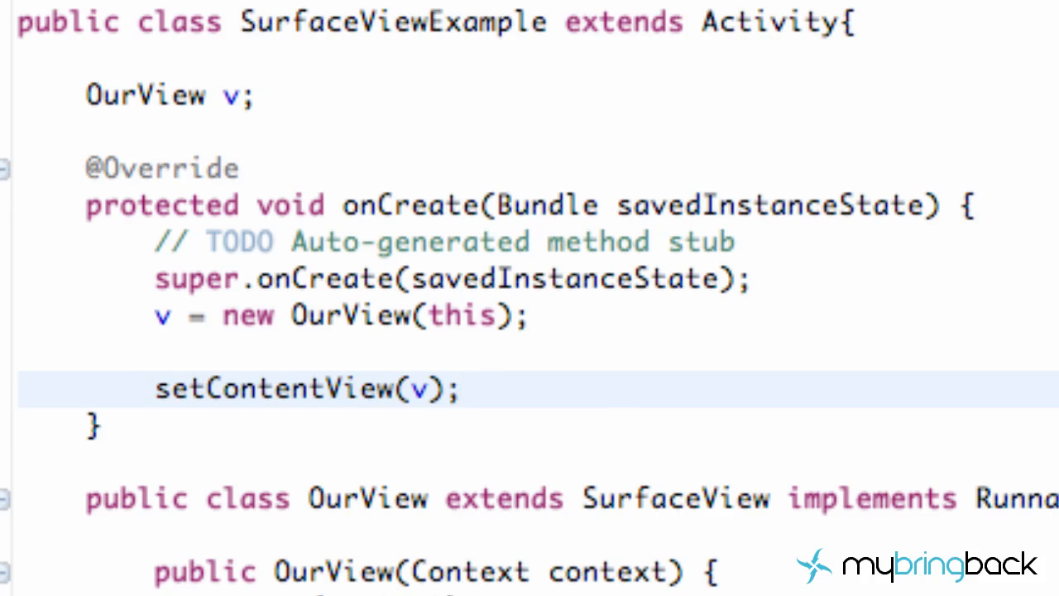
click(465, 389)
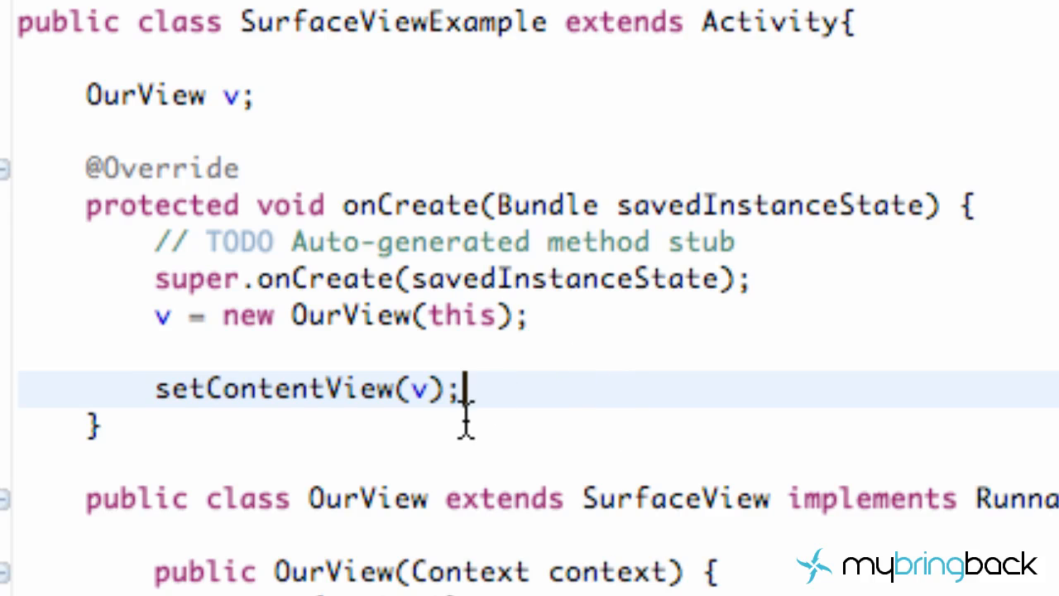
mouse_move(170, 298)
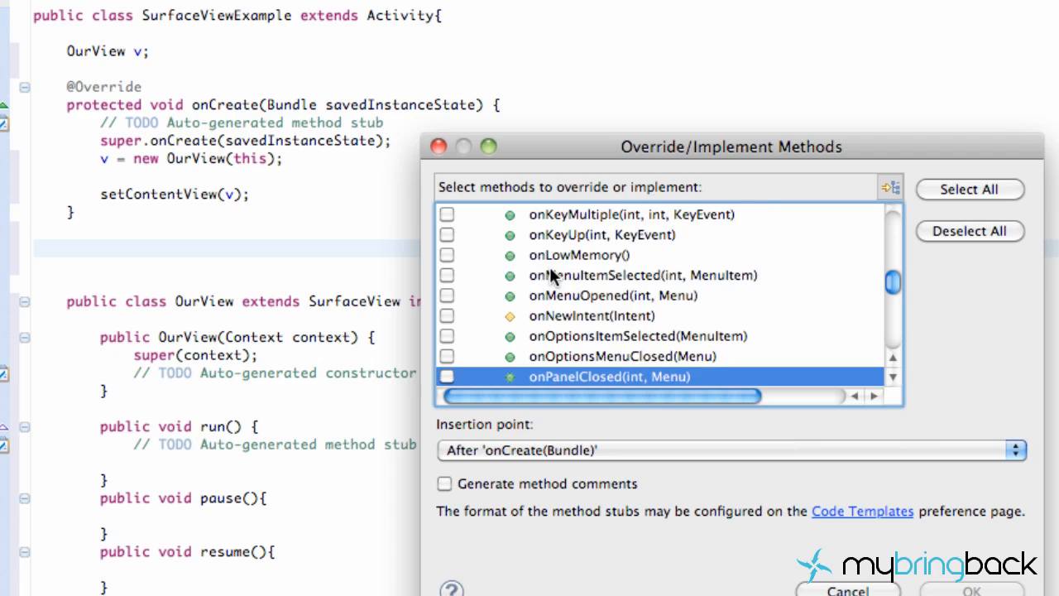
- Select onPause() and onResume() in Override/Implement Methods to generate their stubs
scroll(down, 3)
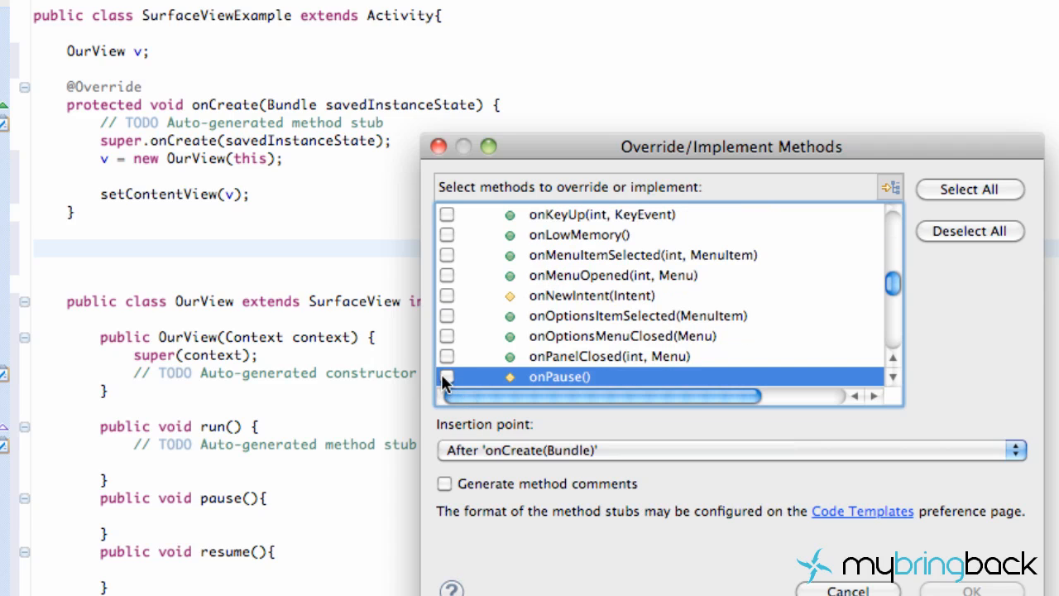
click(447, 376)
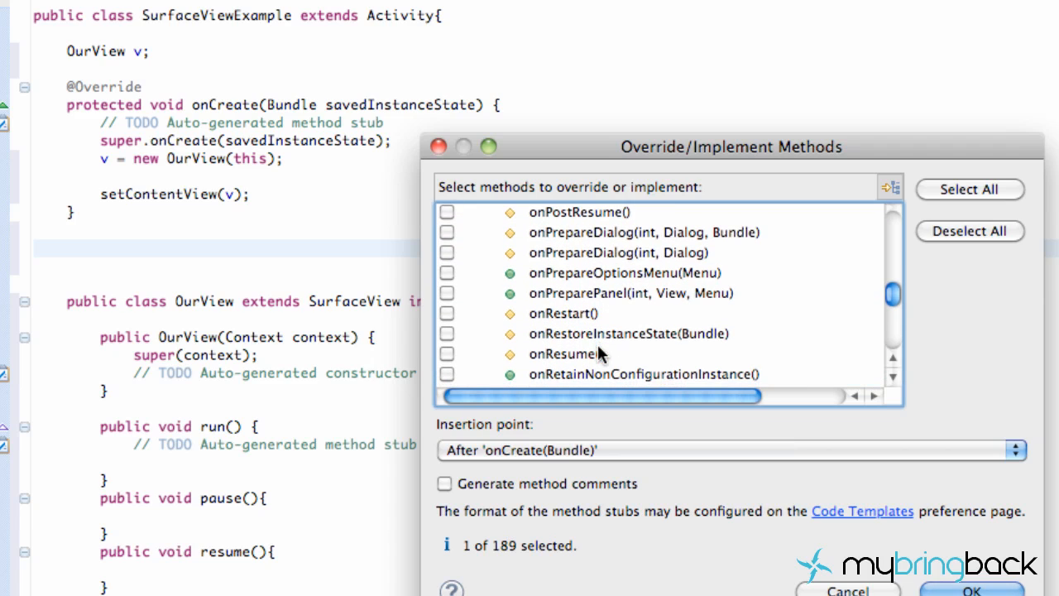
scroll(down, 3)
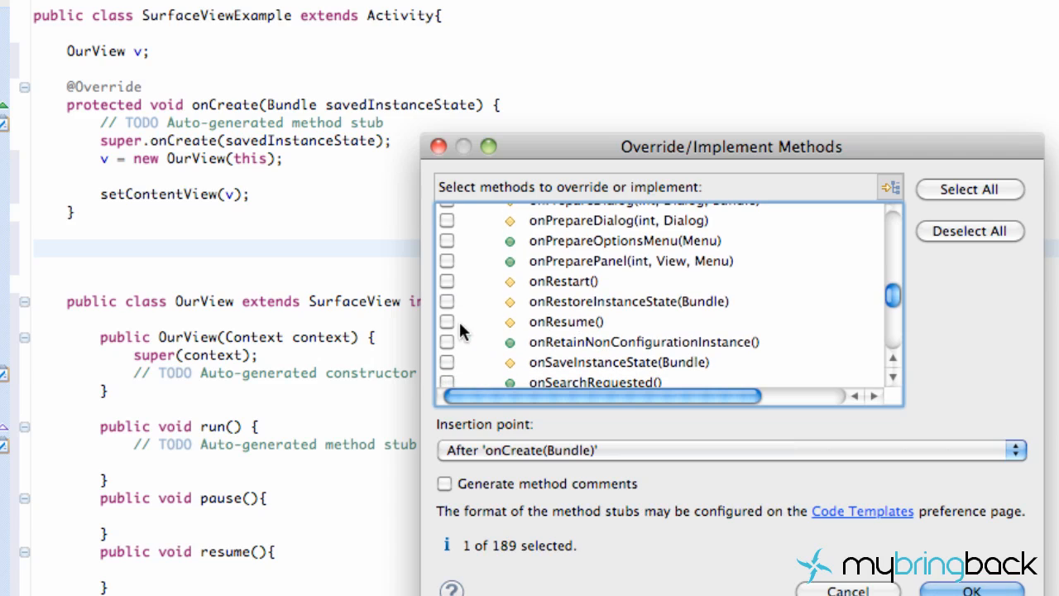
click(970, 590)
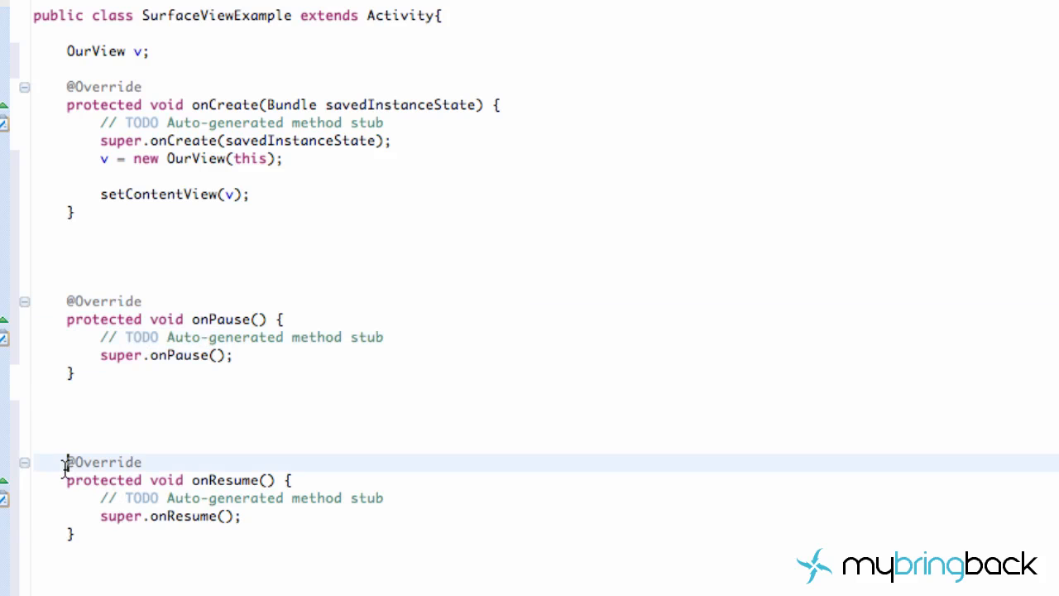
- Add a v.pause() call after super.onPause() in onPause
scroll(down, 3)
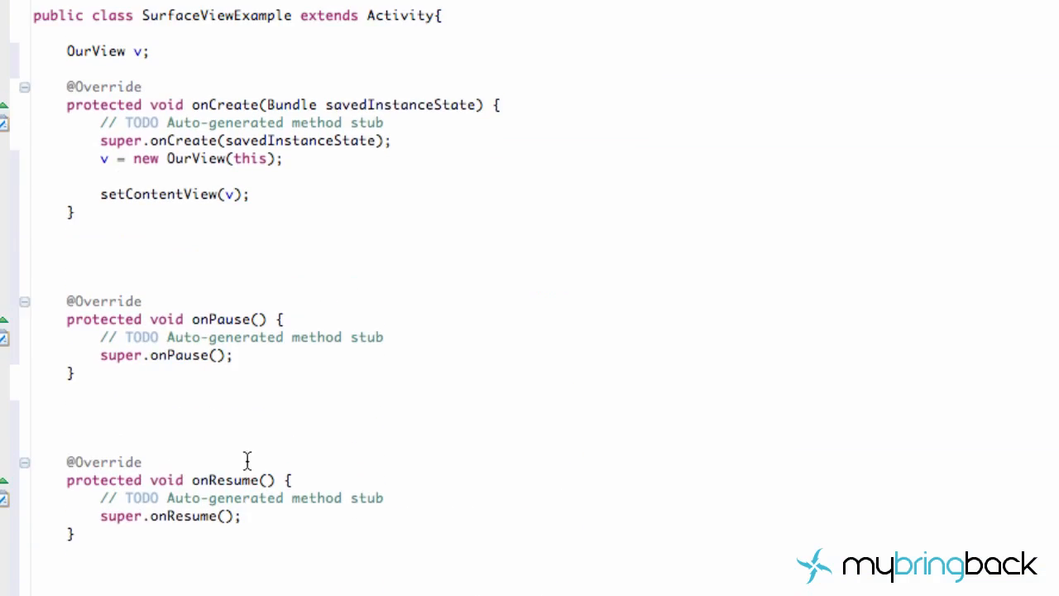
click(191, 159)
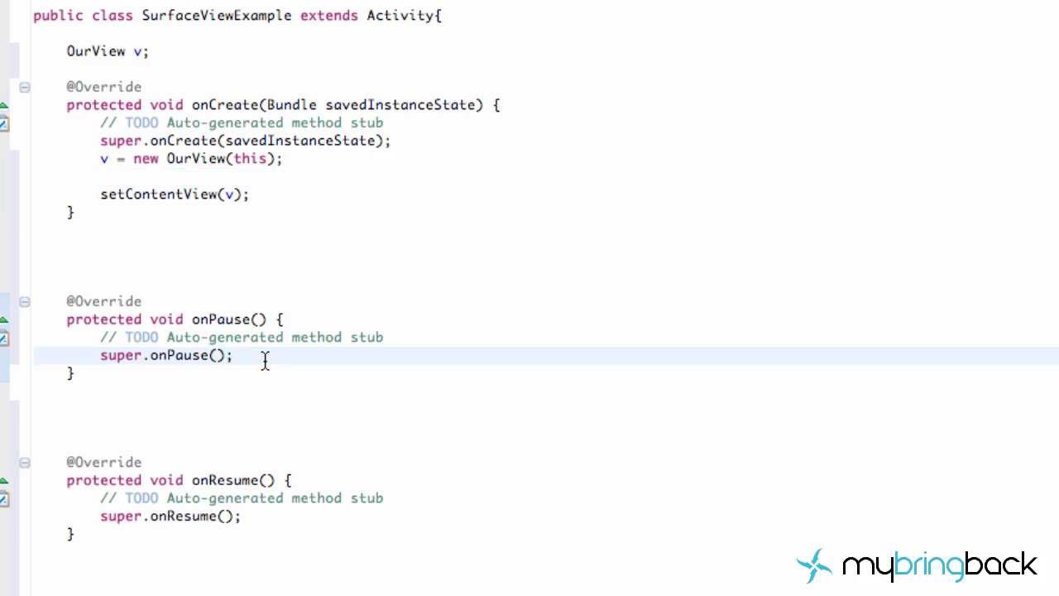
text(v.p)
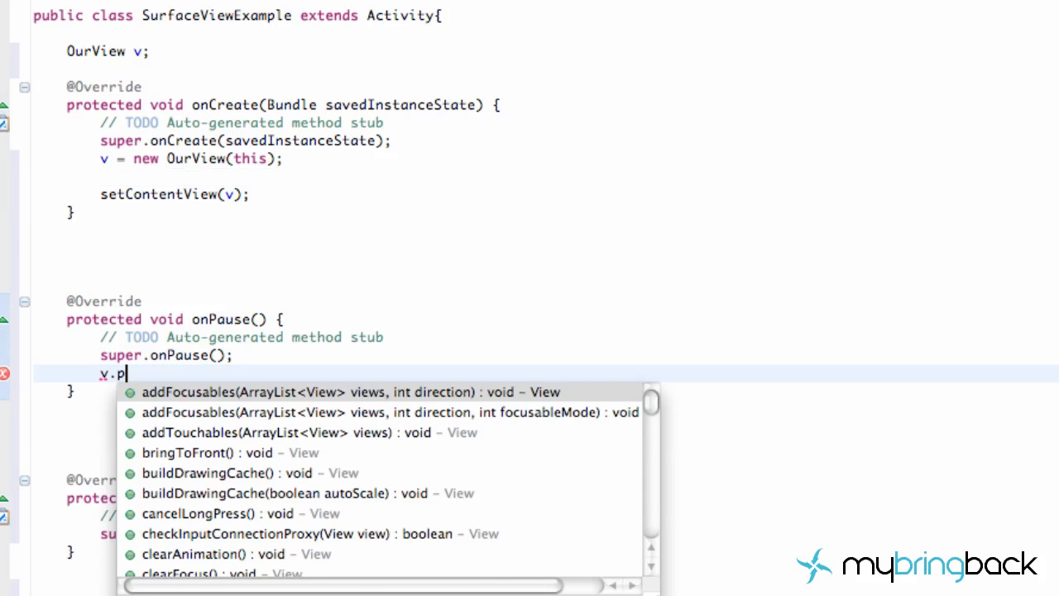
text(ause();)
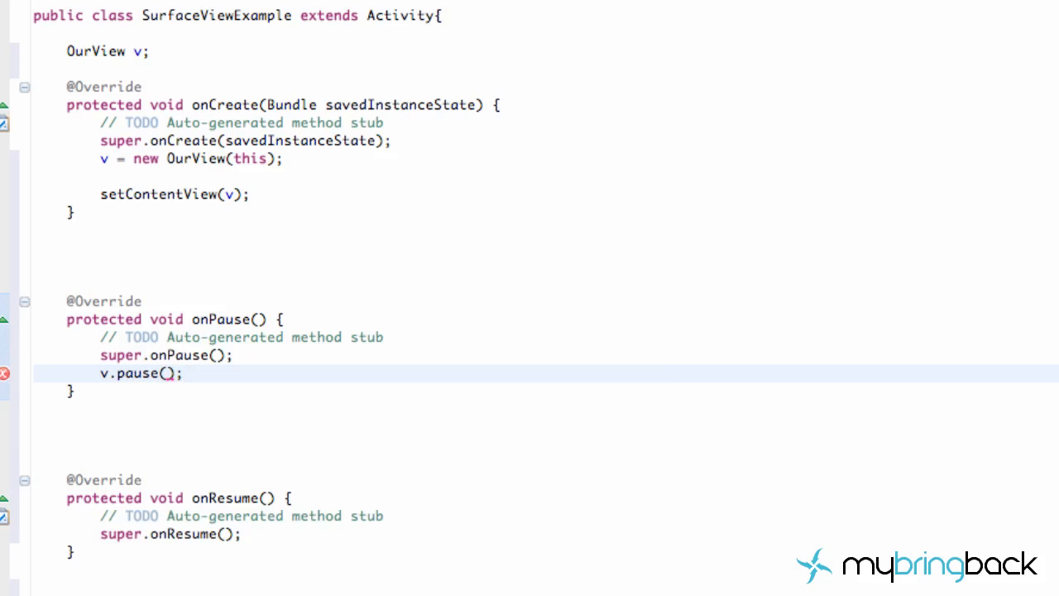
- Add a v.resume() call after super.onResume() in onResume
click(220, 320)
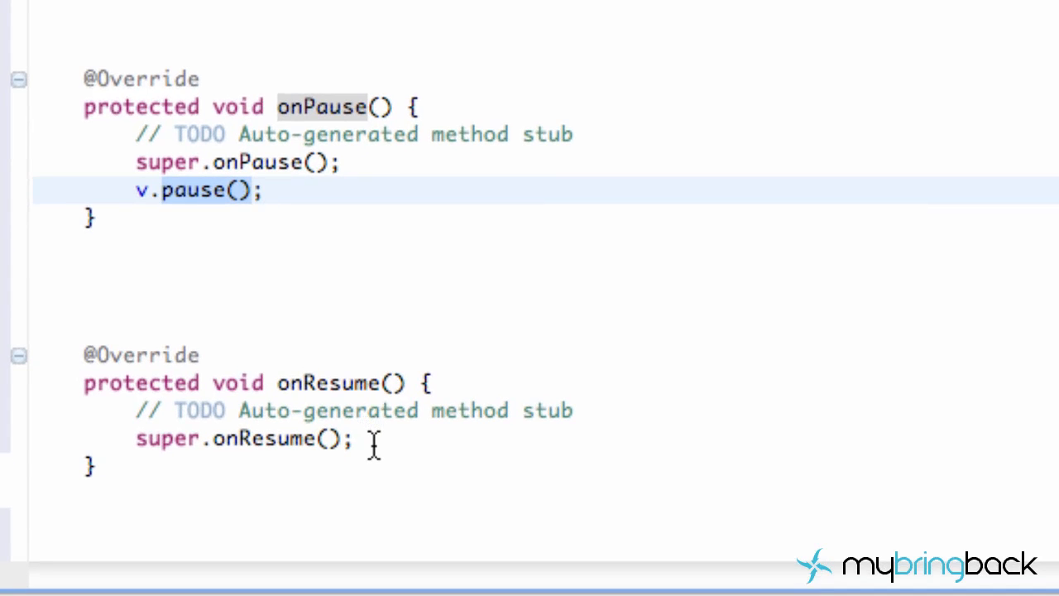
text(v.)
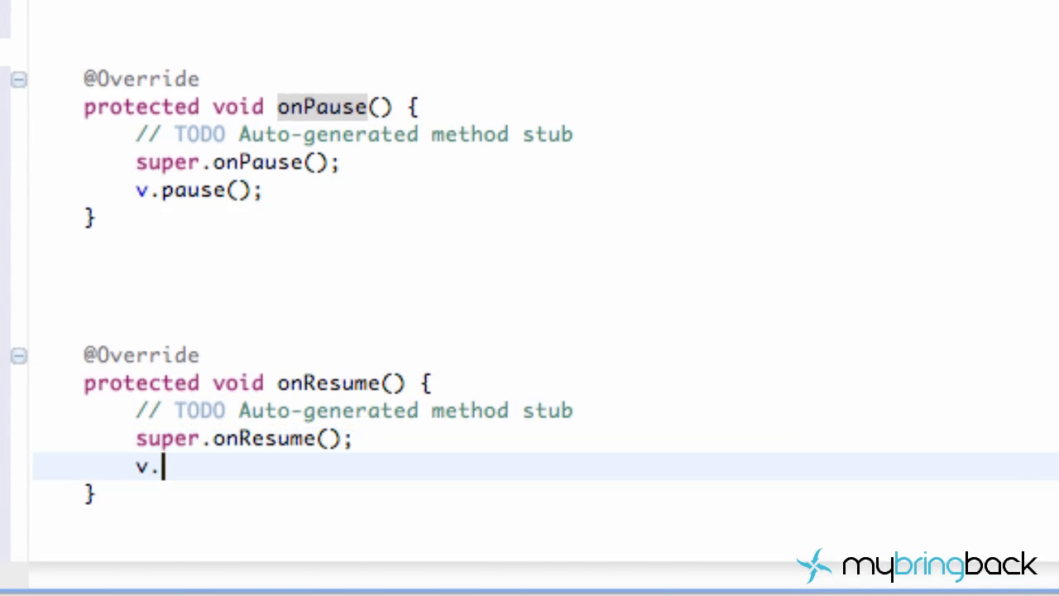
text(resume())
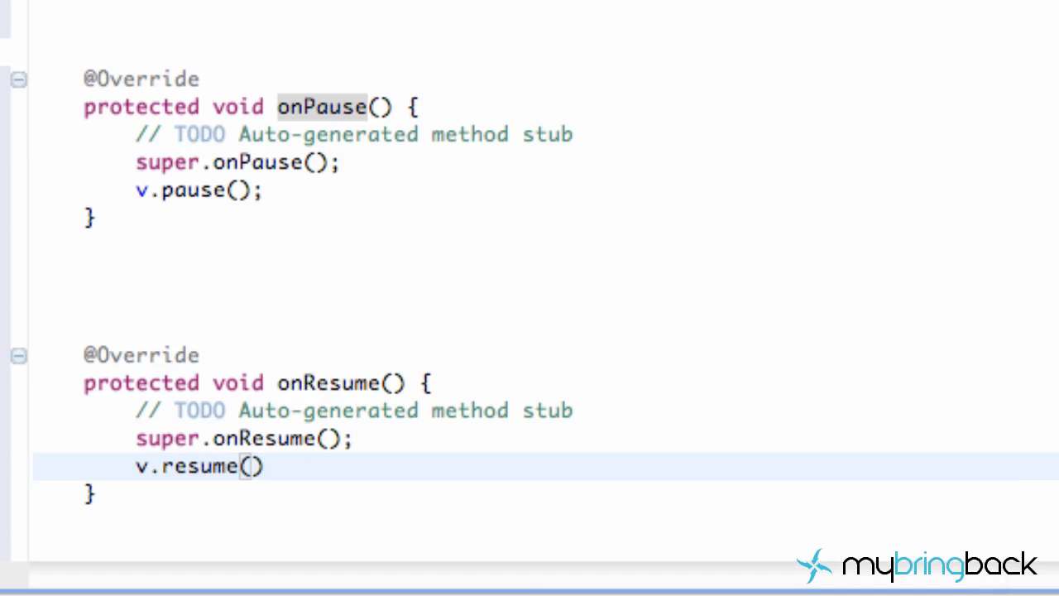
text(;)
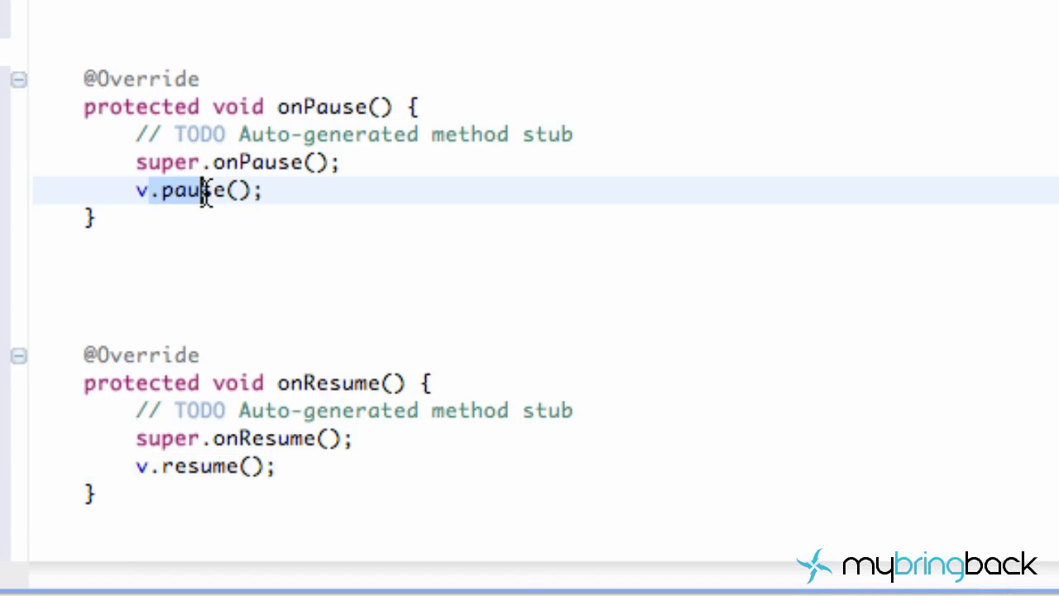
click(383, 107)
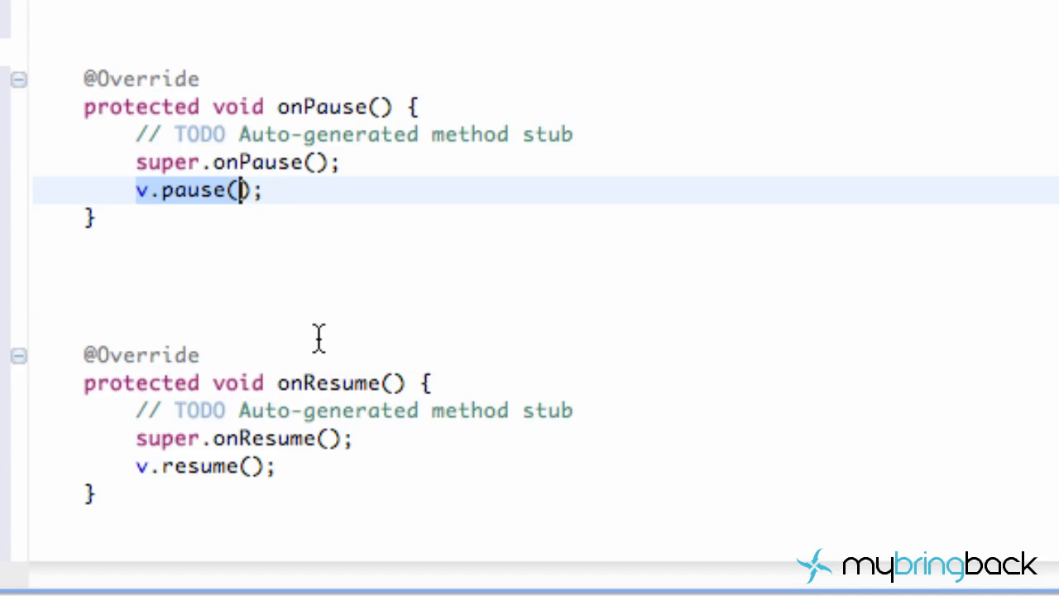
scroll(down, 3)
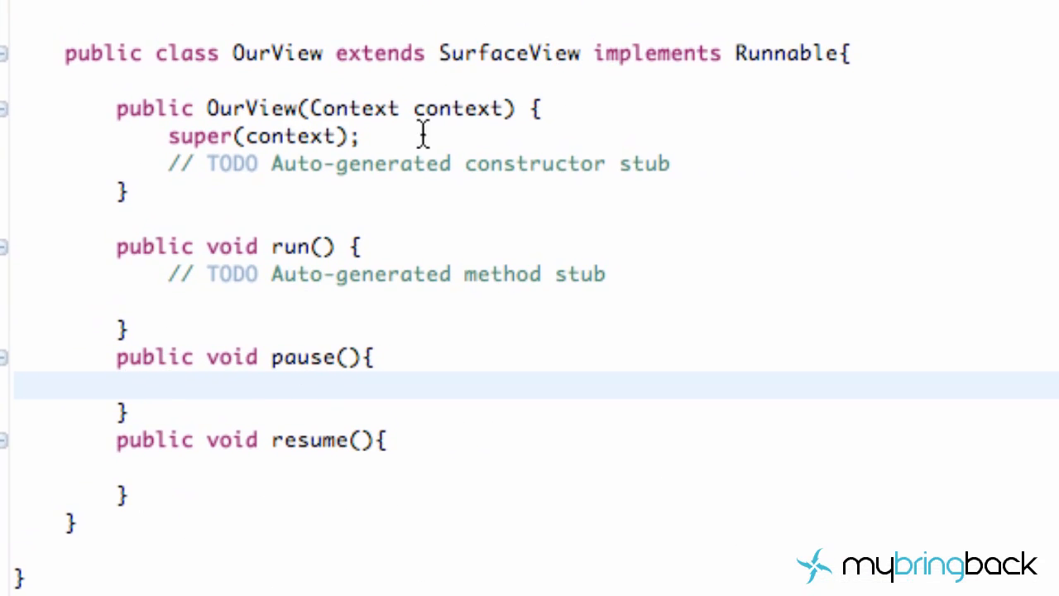
- Delete the blank line between onPause and onResume and scroll through the tidied class
key(ctrl+a)
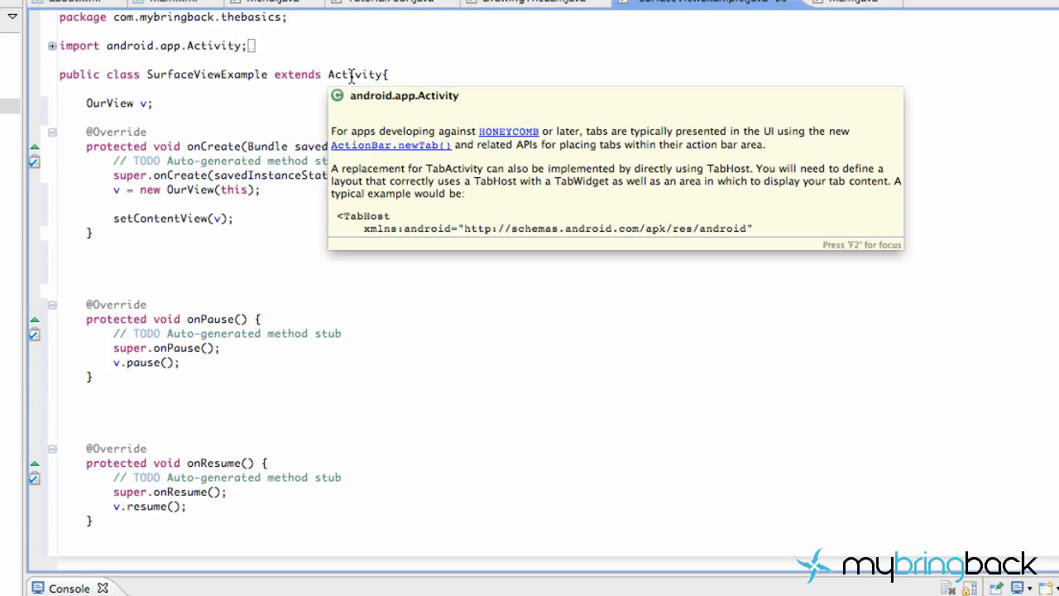
mouse_move(449, 280)
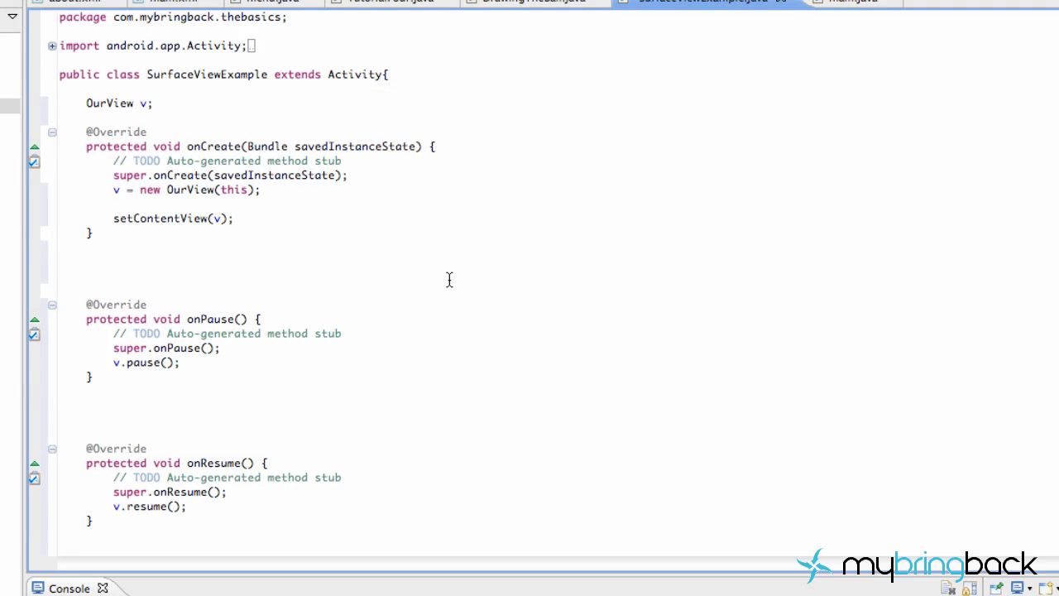
mouse_move(242, 206)
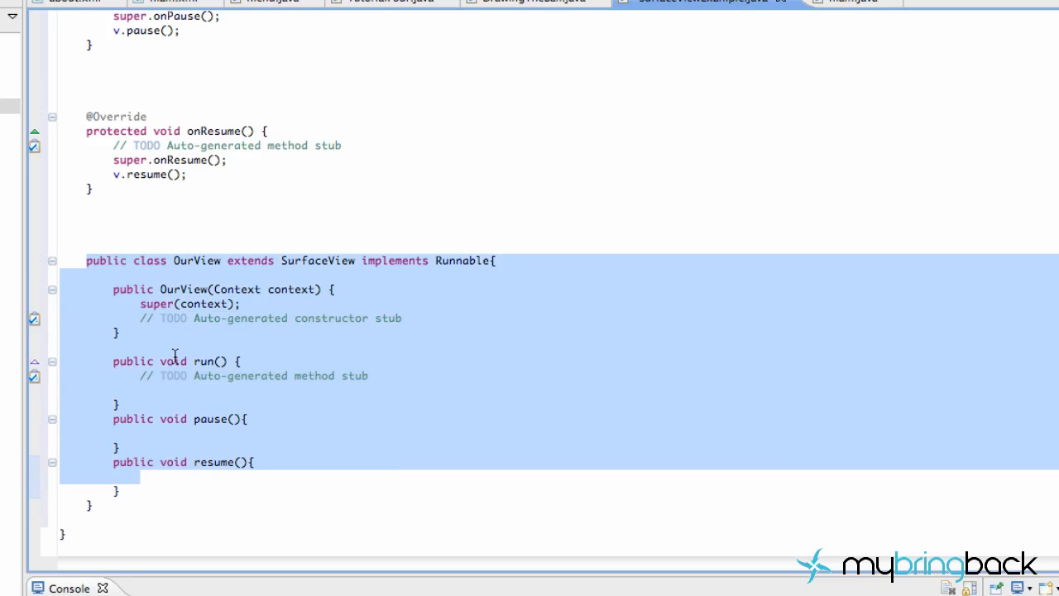
mouse_move(204, 457)
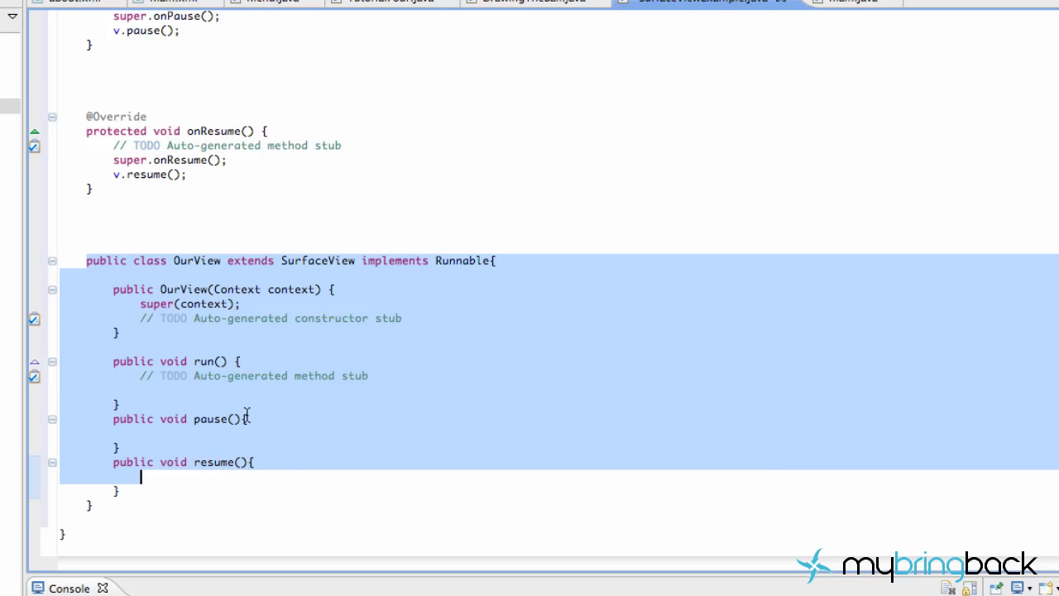
scroll(up, 3)
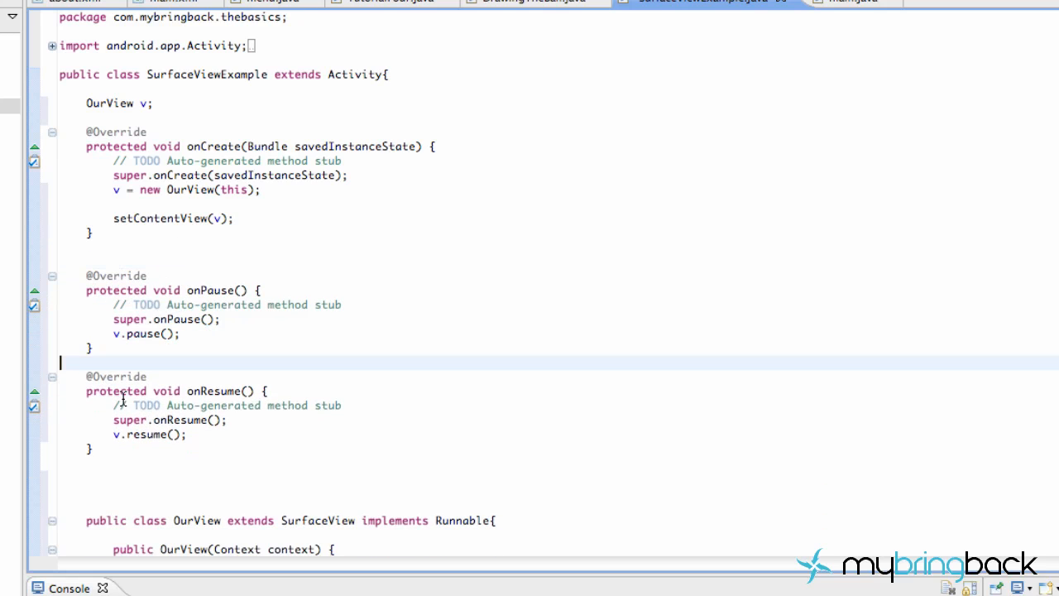
key(Backspace)
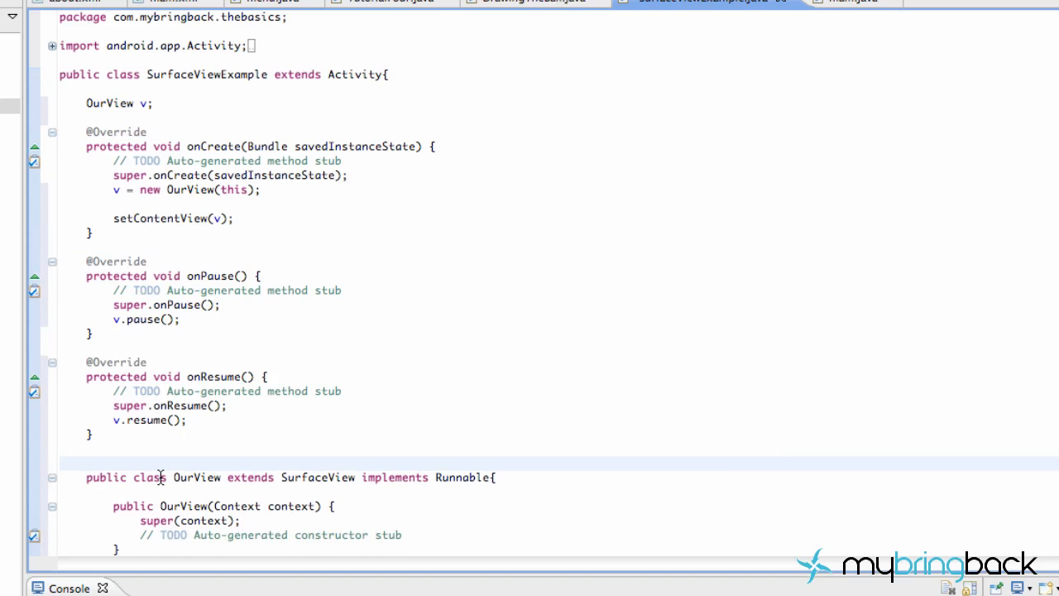
scroll(down, 3)
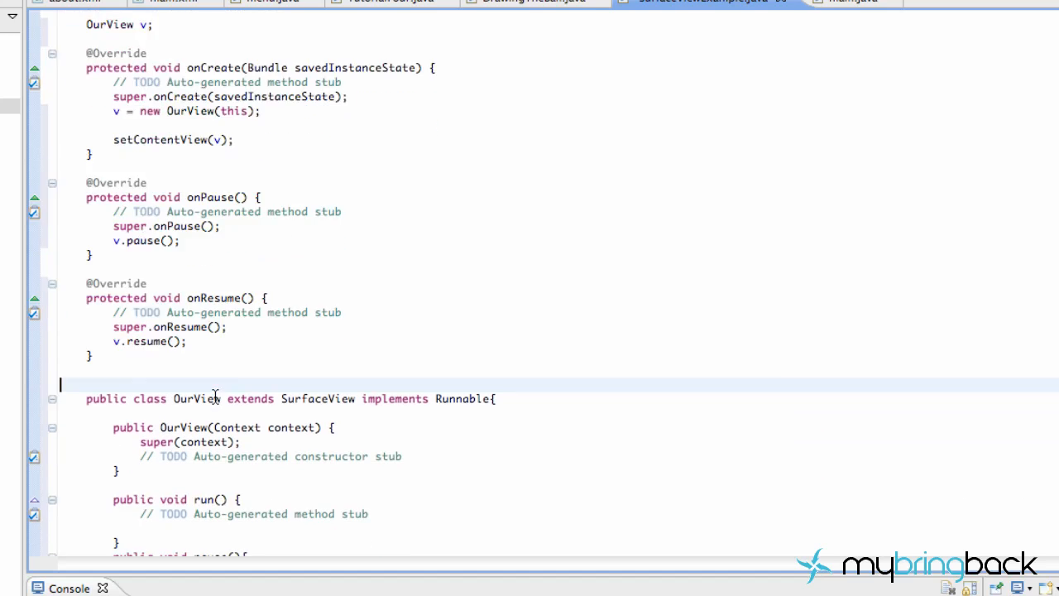
scroll(down, 3)
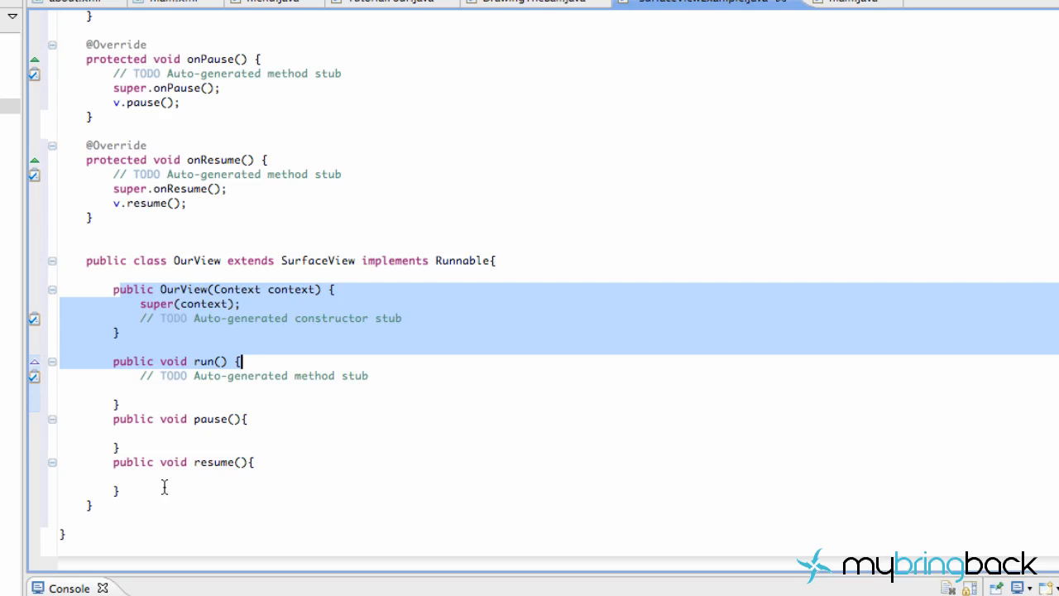
mouse_move(255, 486)
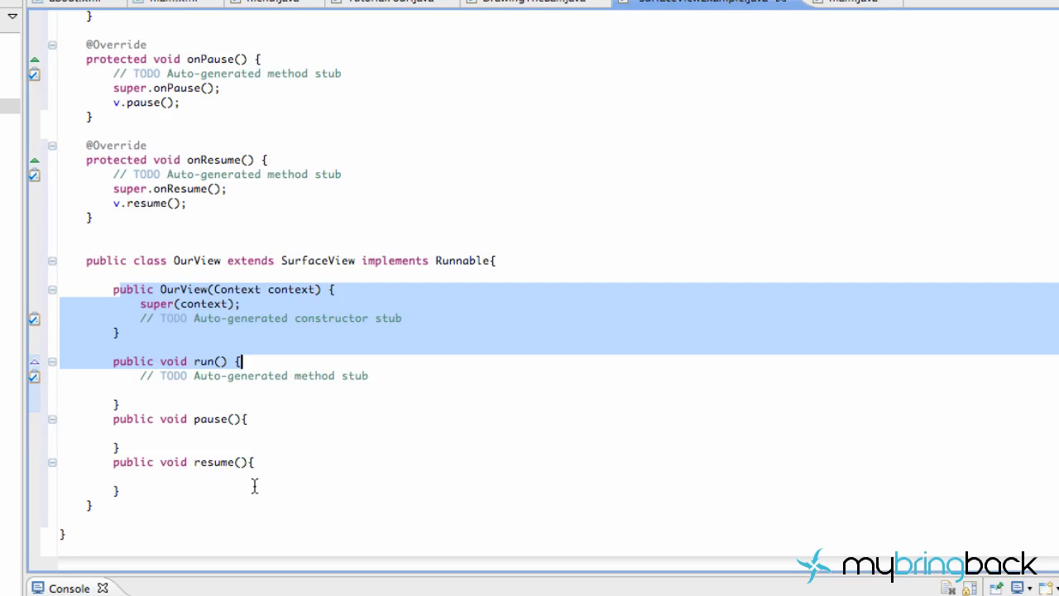